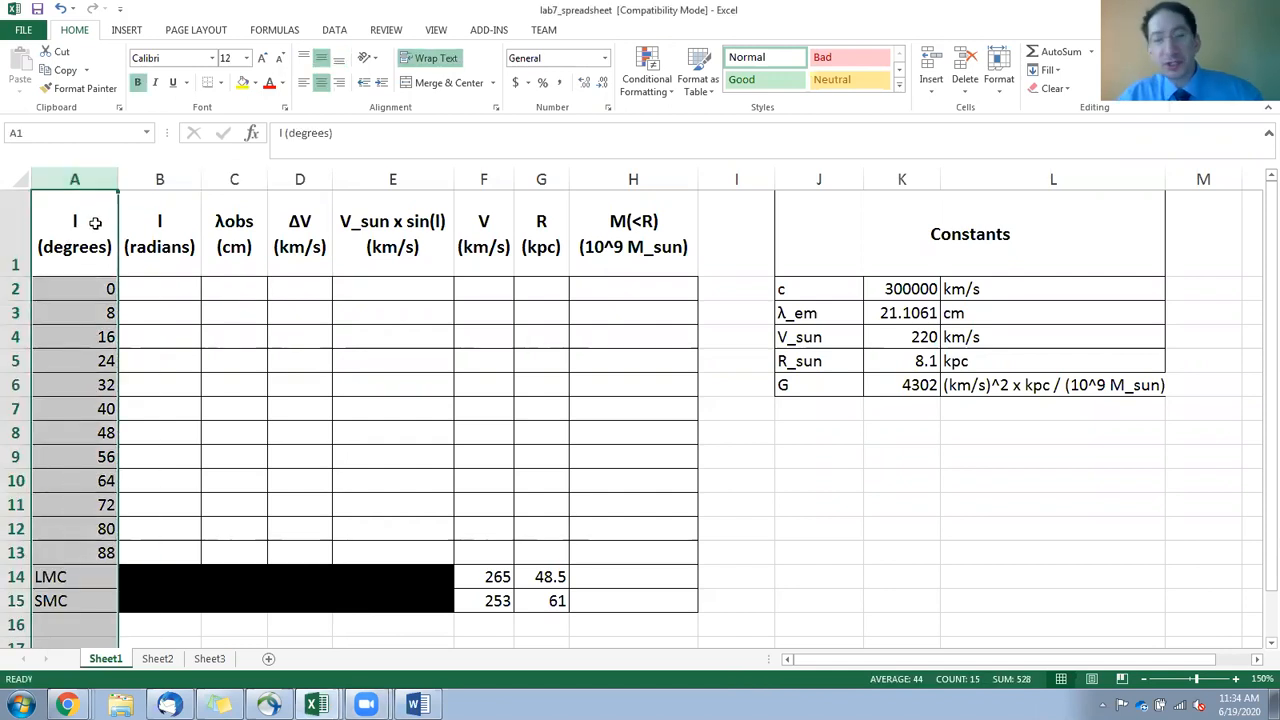
Enter =A2/180*PI() in B2, converting the 0-degree longitude to 0 radians.
left_click(74, 288)
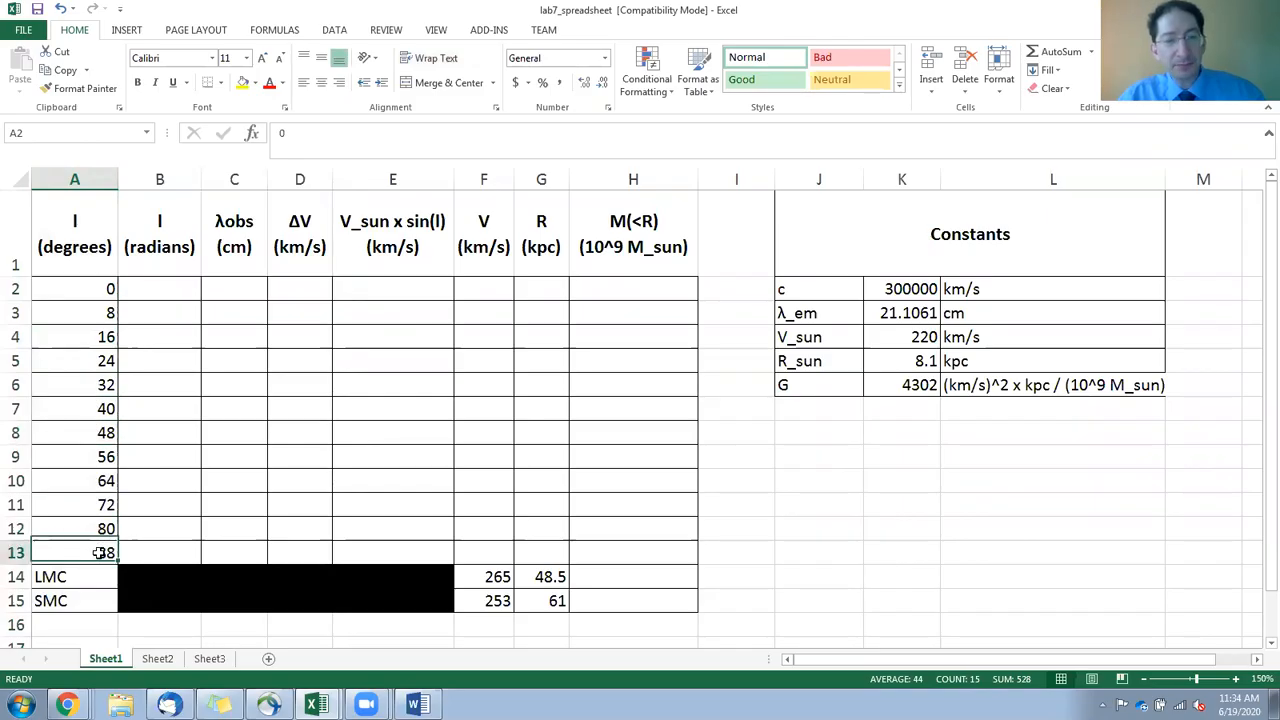
left_click(160, 178)
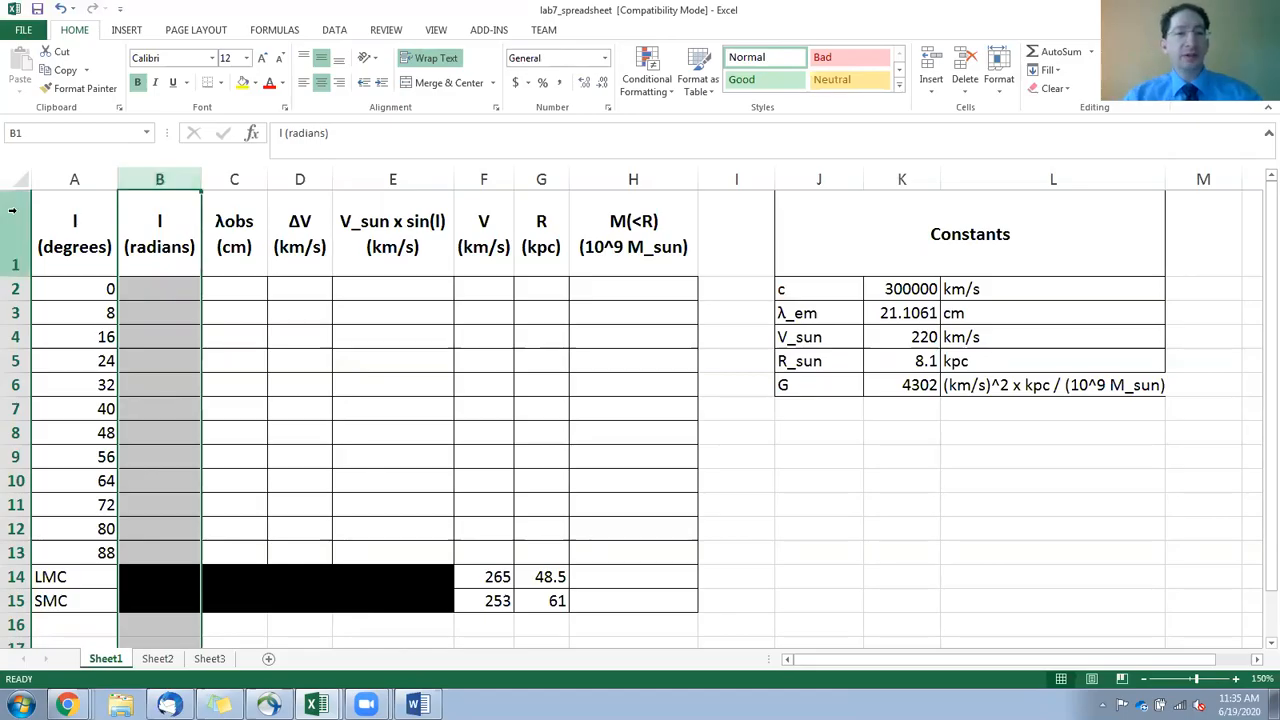
left_click(160, 288)
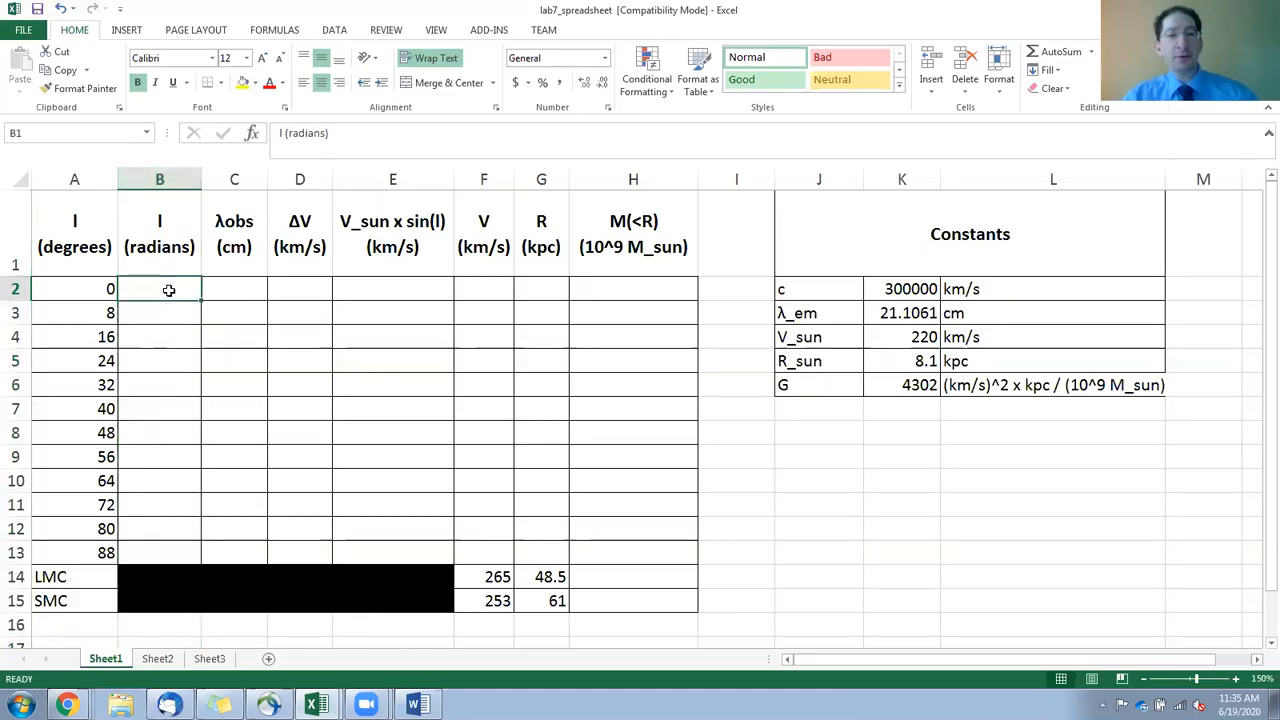
type("=")
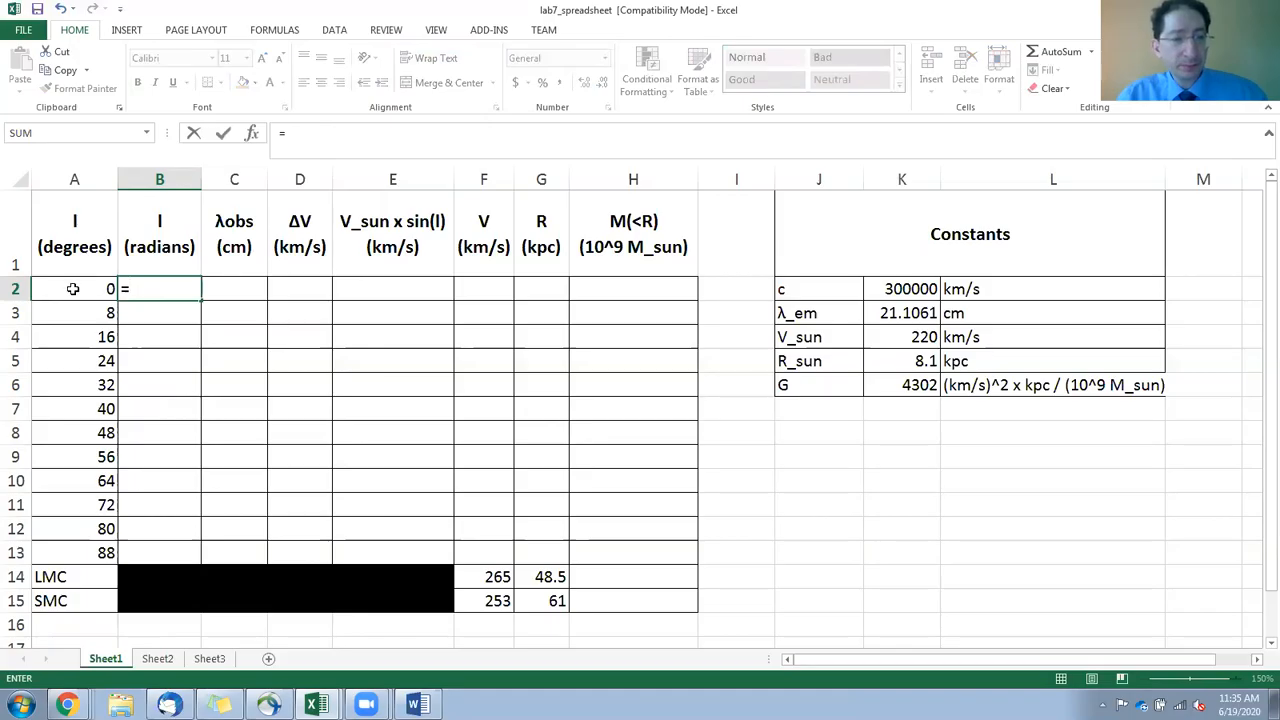
left_click(74, 288)
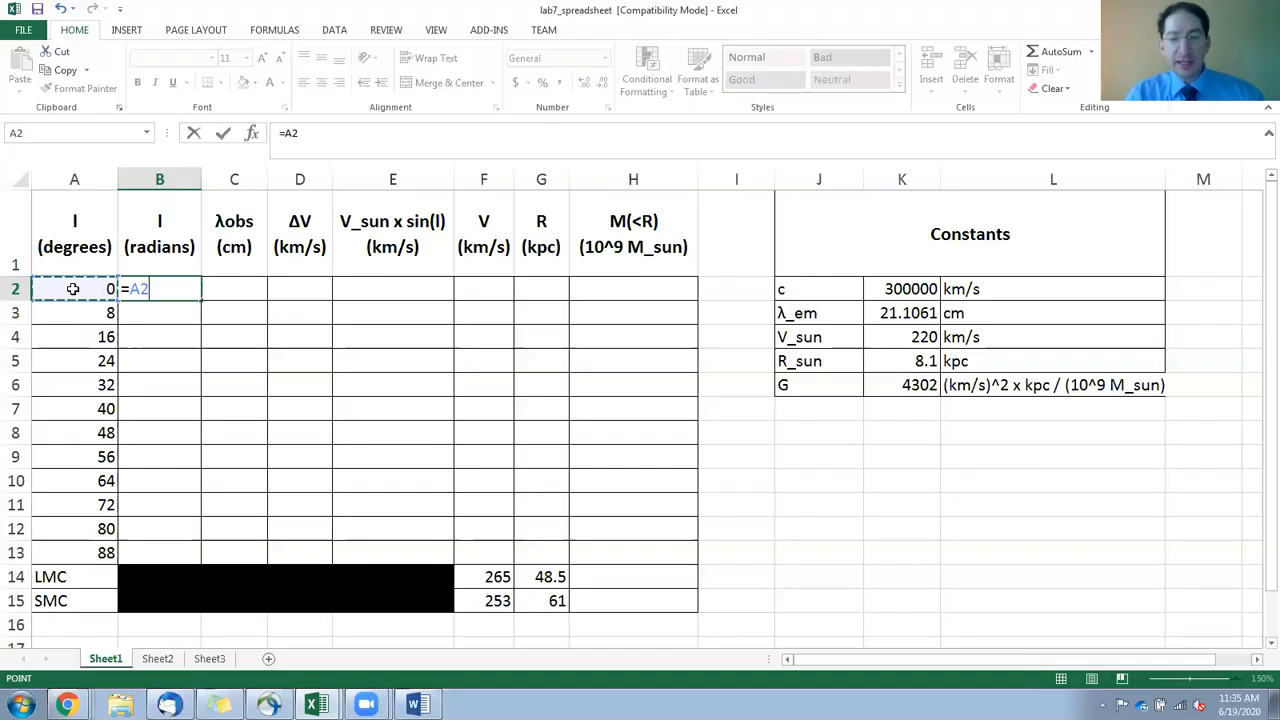
type("/180*")
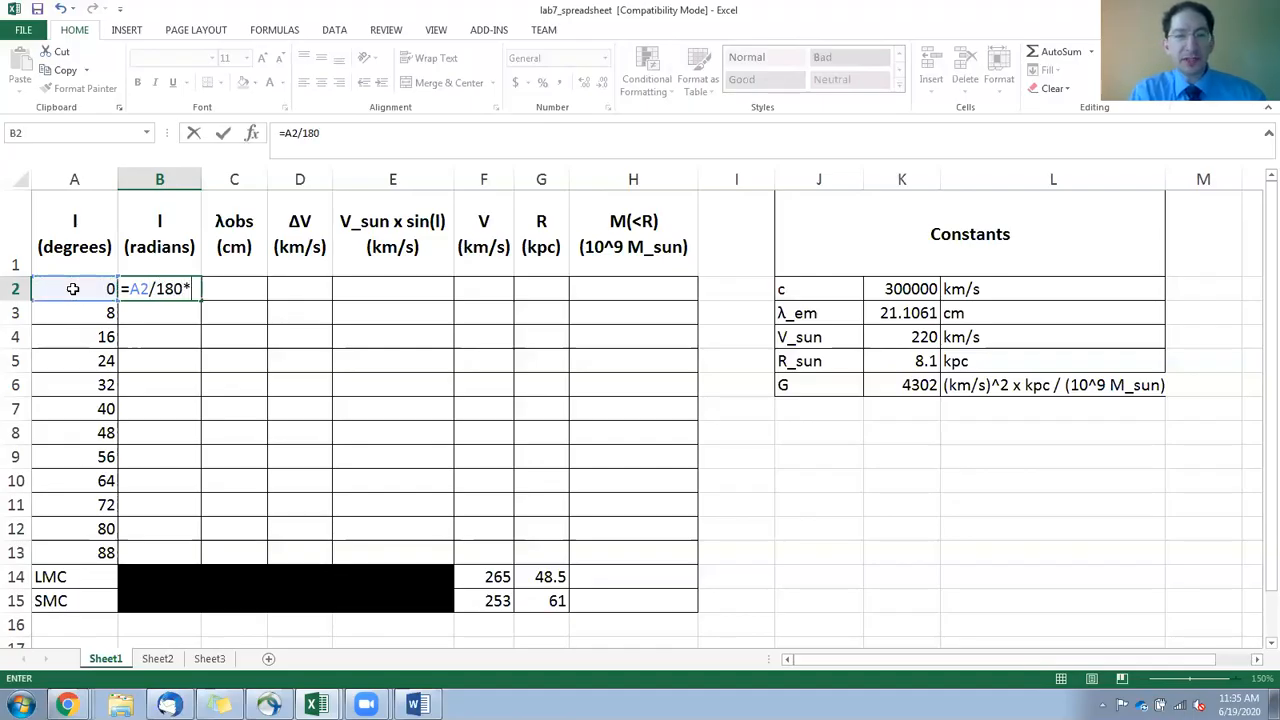
type("pi()")
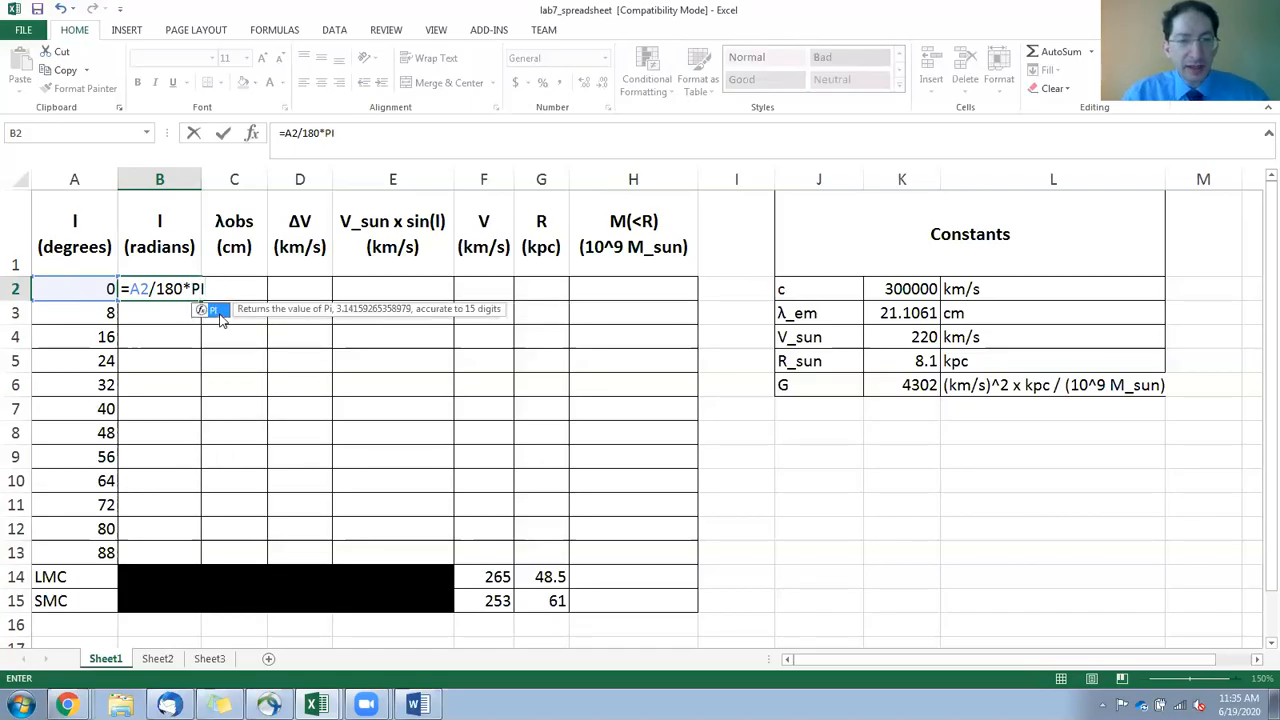
left_click(234, 288)
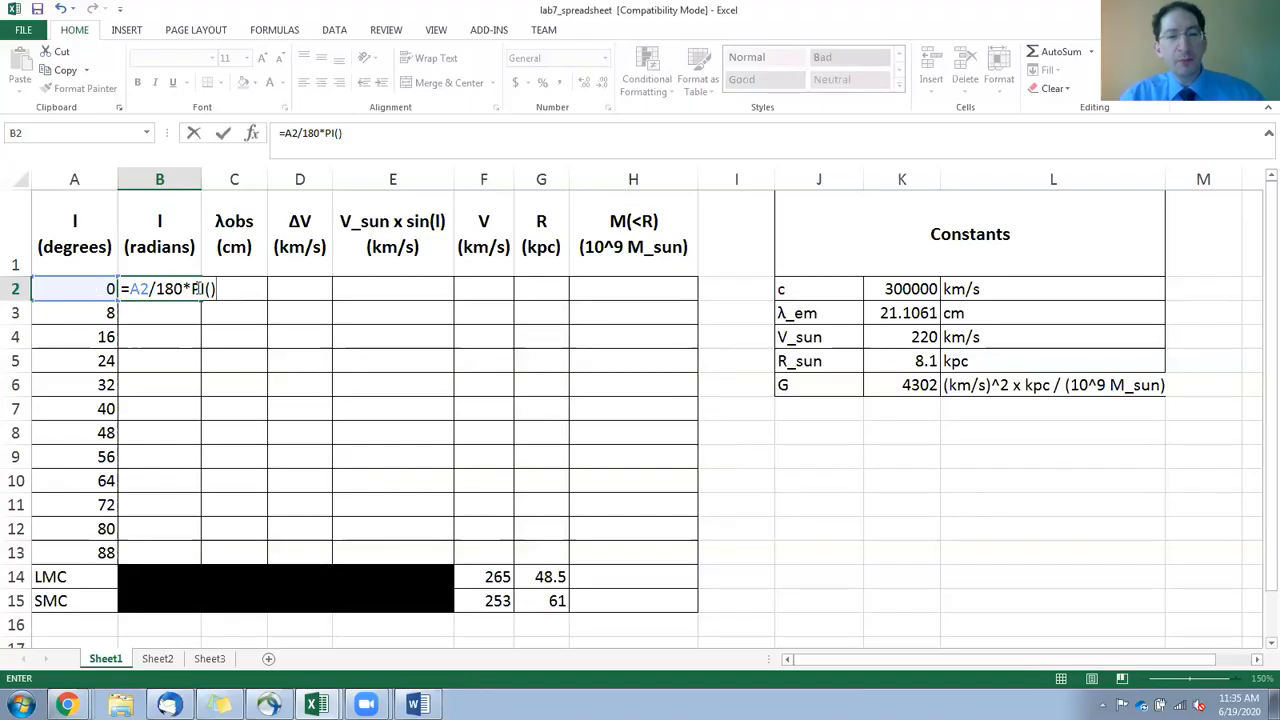
key("Return")
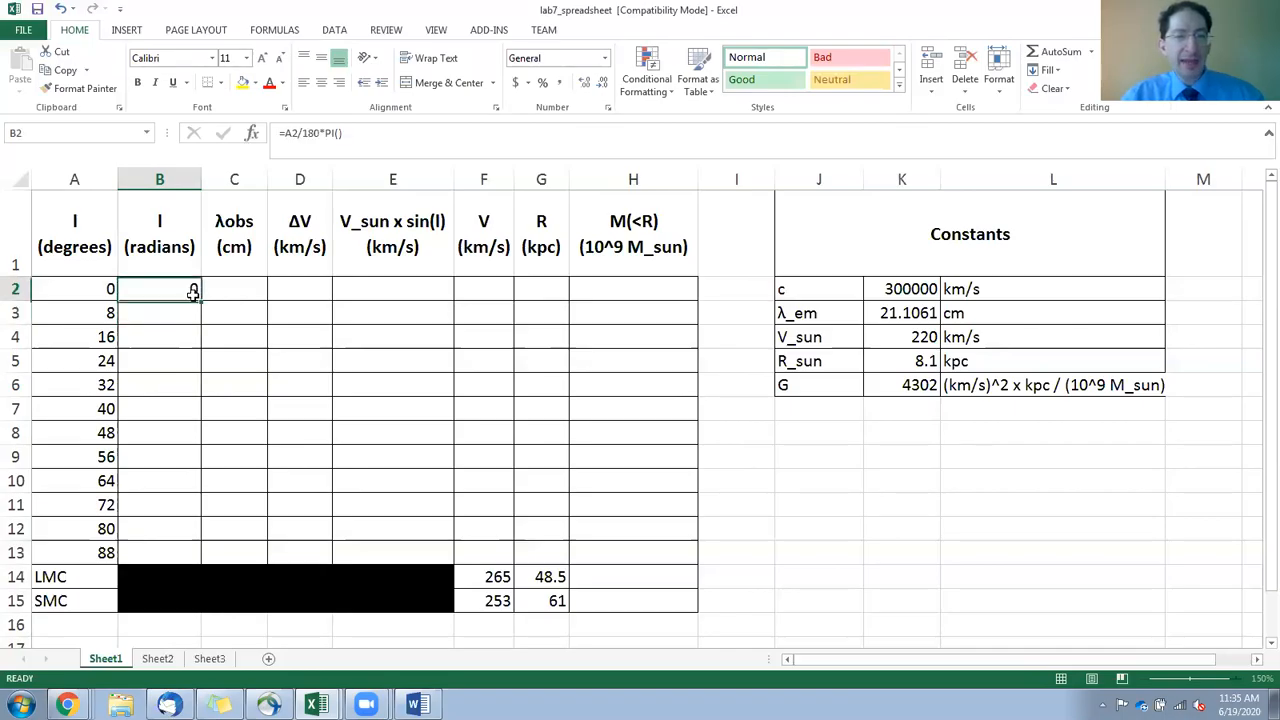
Copy the radians formula from B2 down to B13 and check the copied cells.
left_click_drag(192, 288, 192, 552)
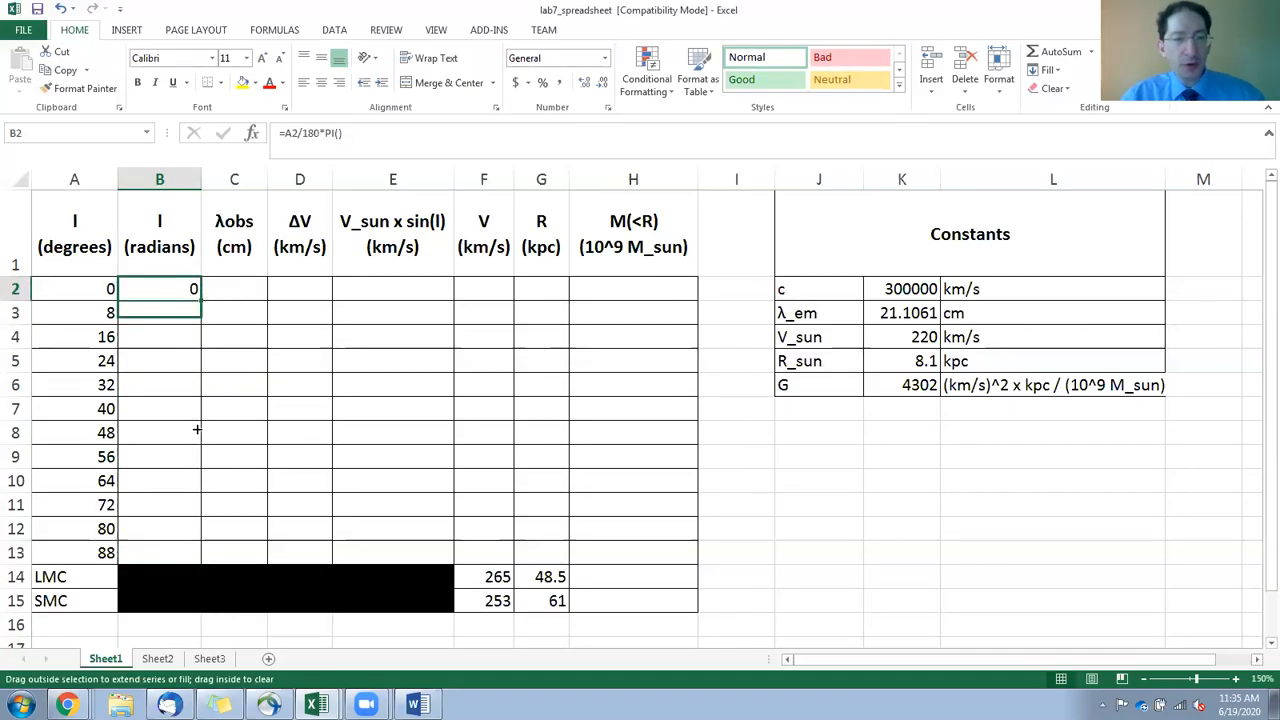
left_click_drag(192, 288, 192, 552)
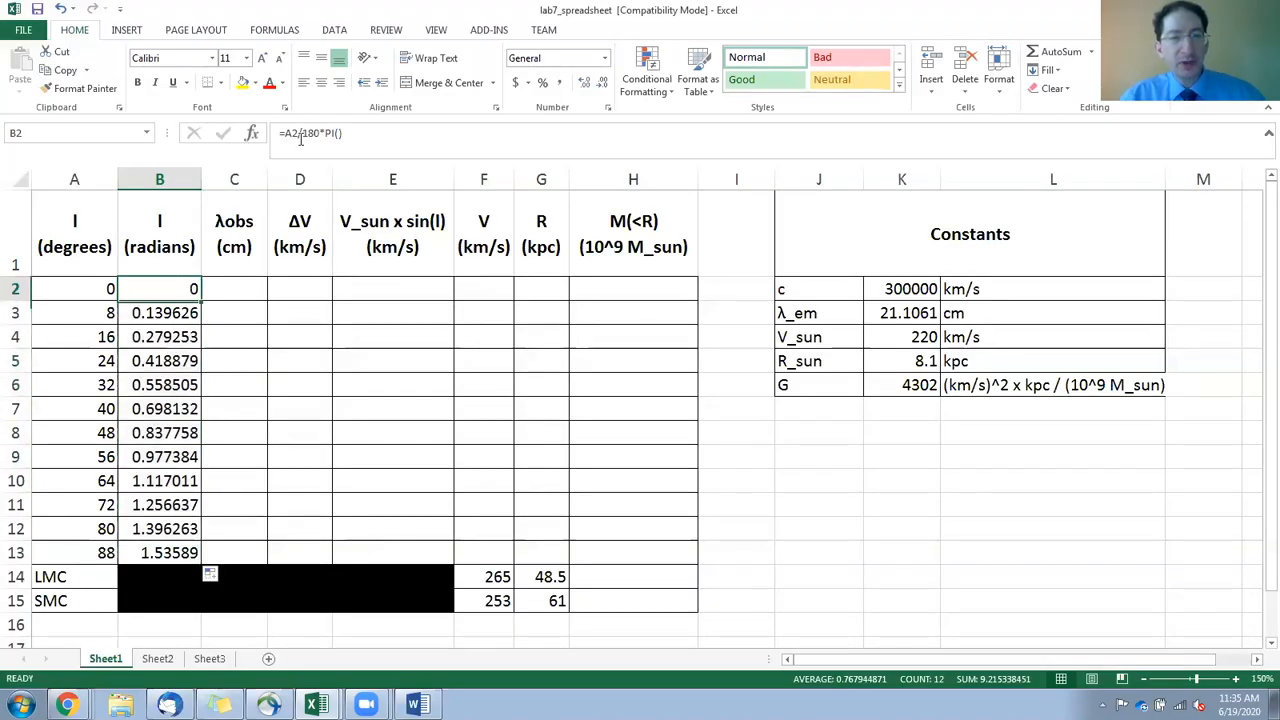
double_click(160, 288)
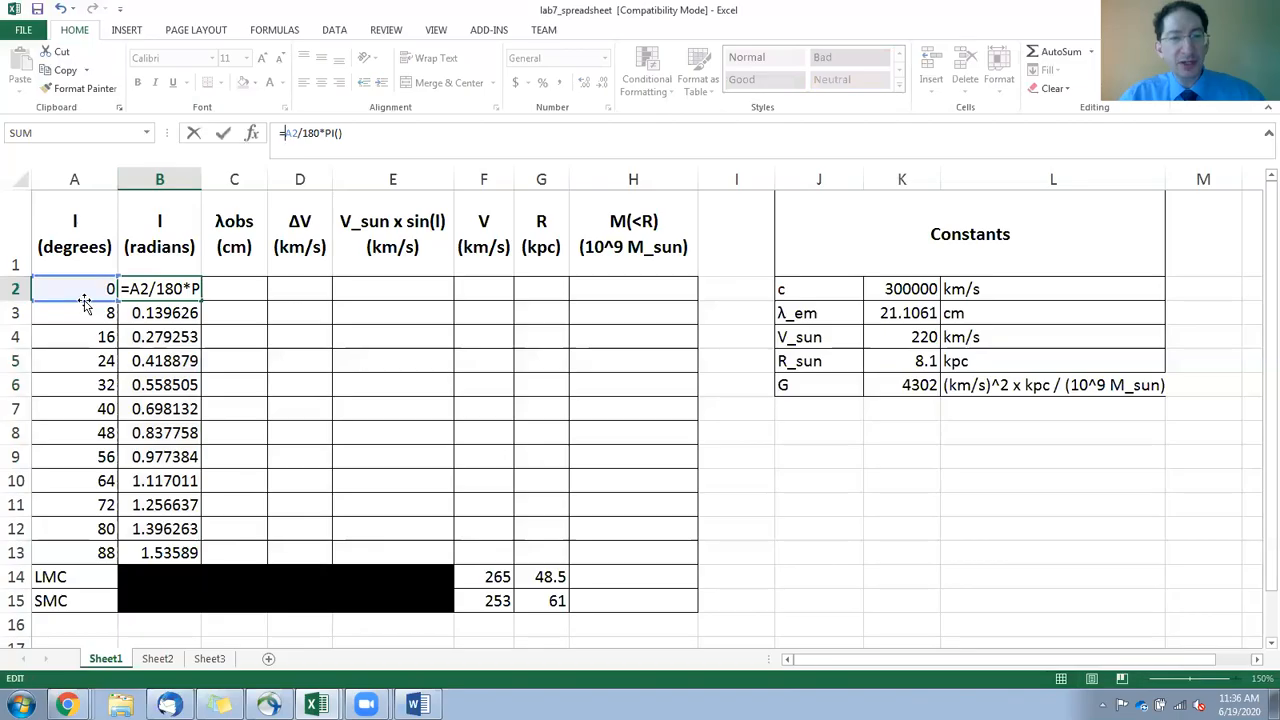
key("Return")
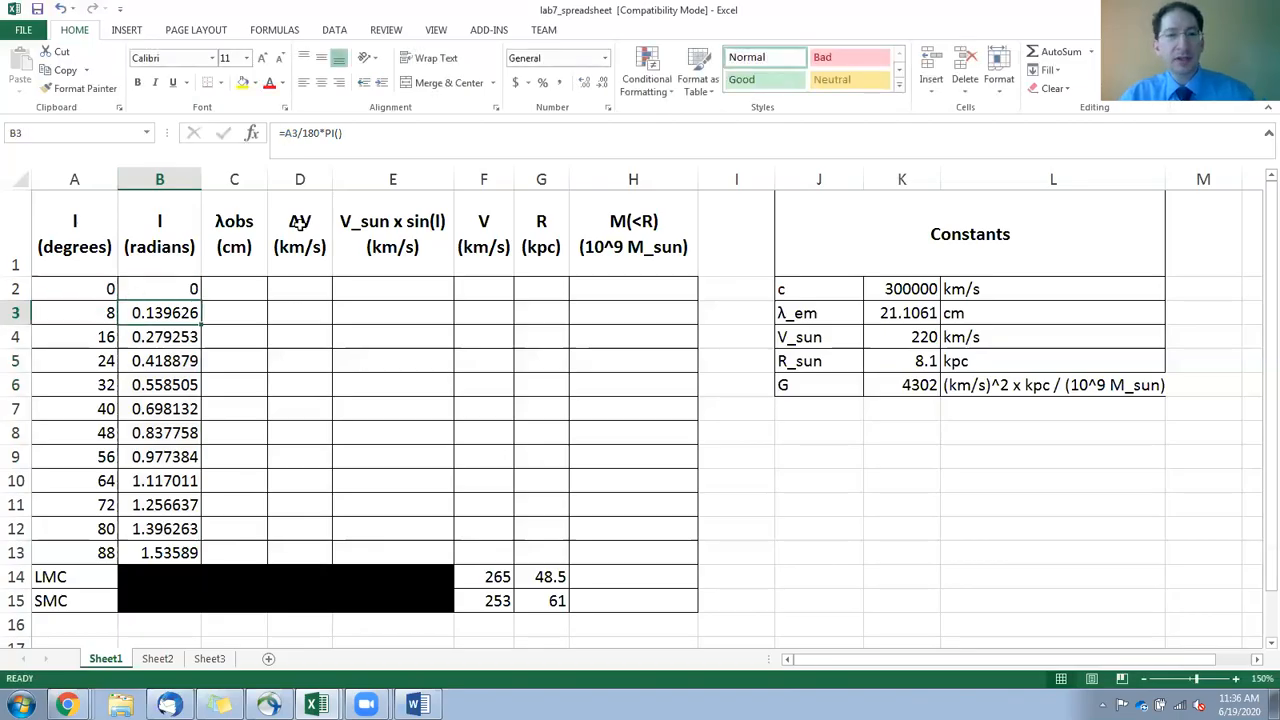
left_click(160, 336)
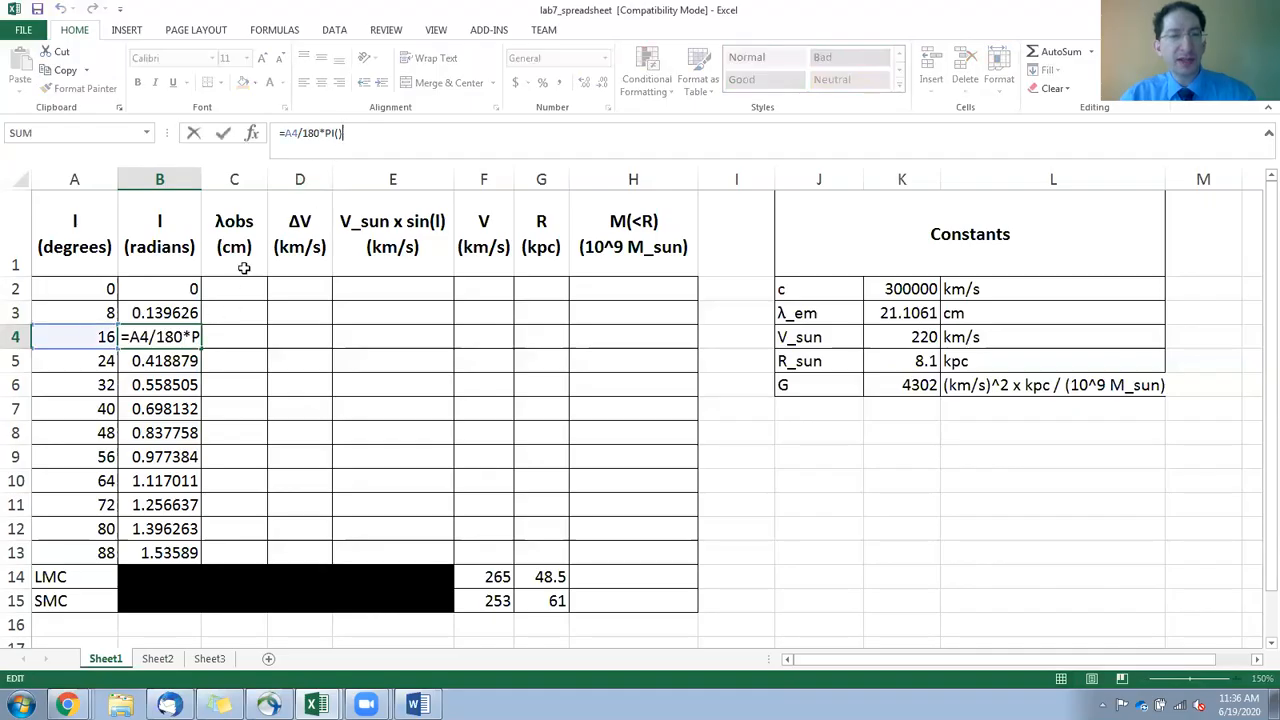
key("Return")
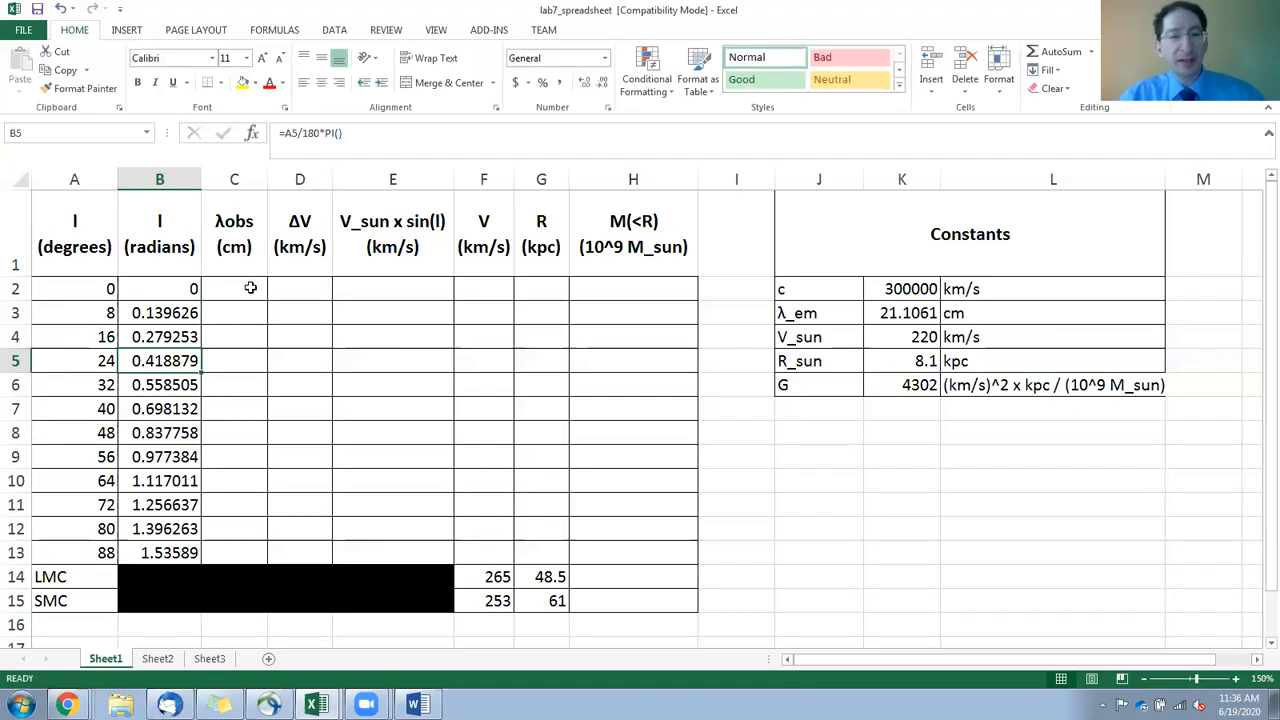
Enter observed wavelengths 21.107 to 21.123 cm in C2:C7 for longitudes 0–40 degrees.
left_click_drag(234, 288, 234, 552)
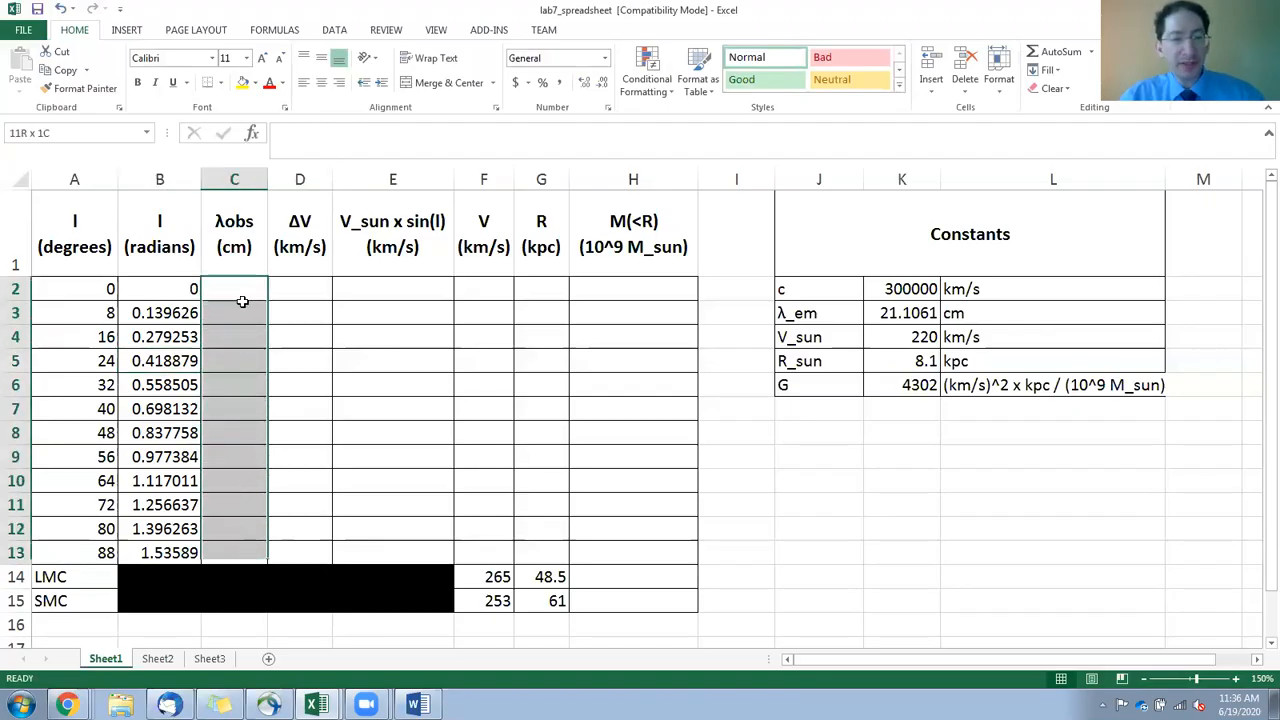
type("21.1007")
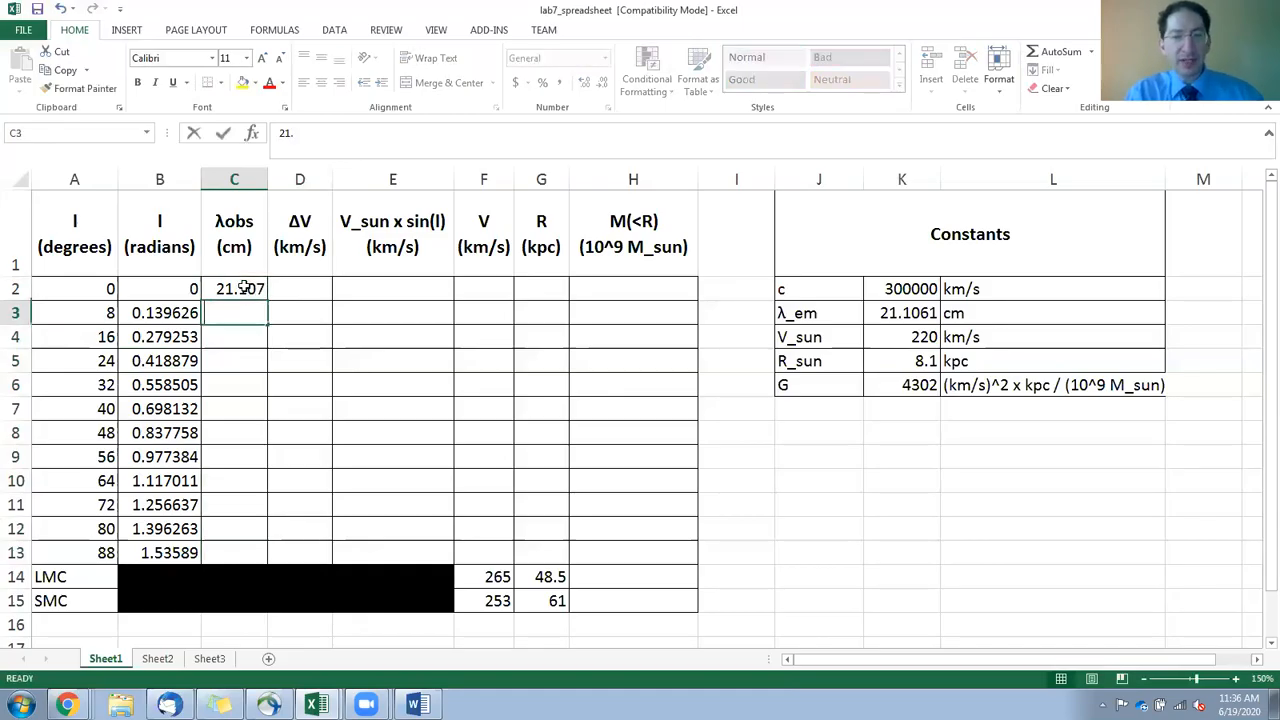
type("21.10")
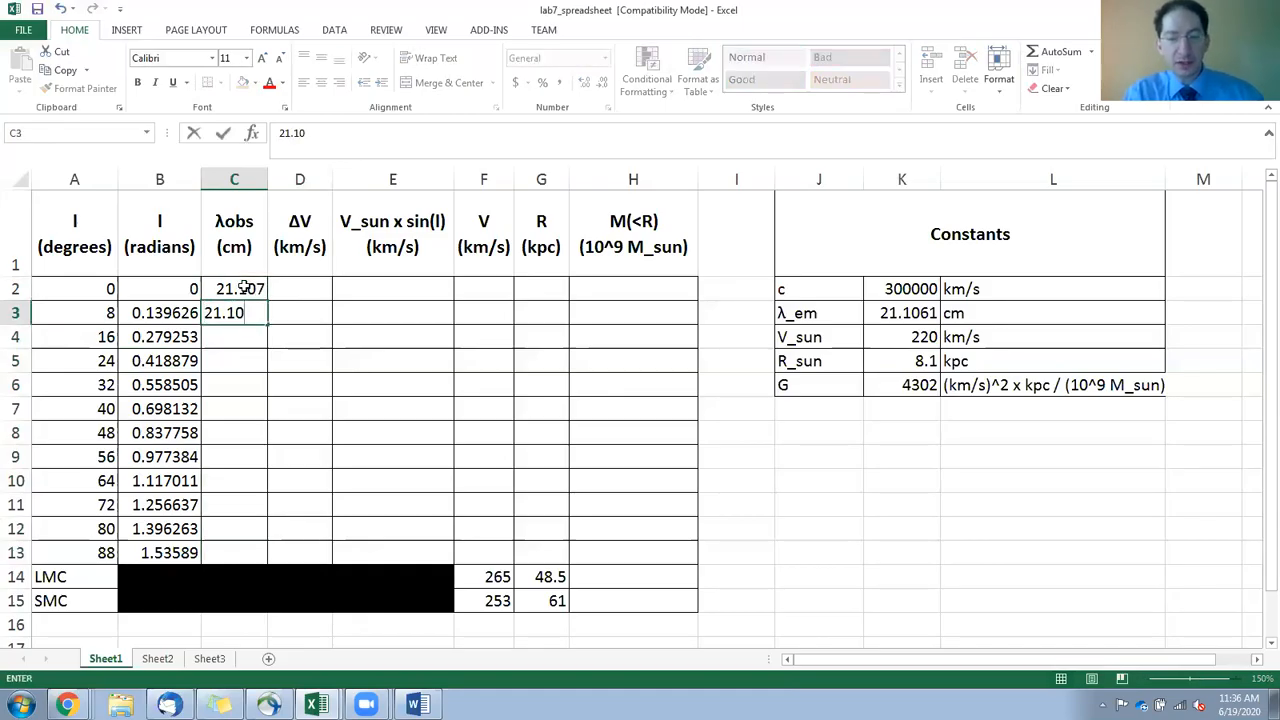
key("Return")
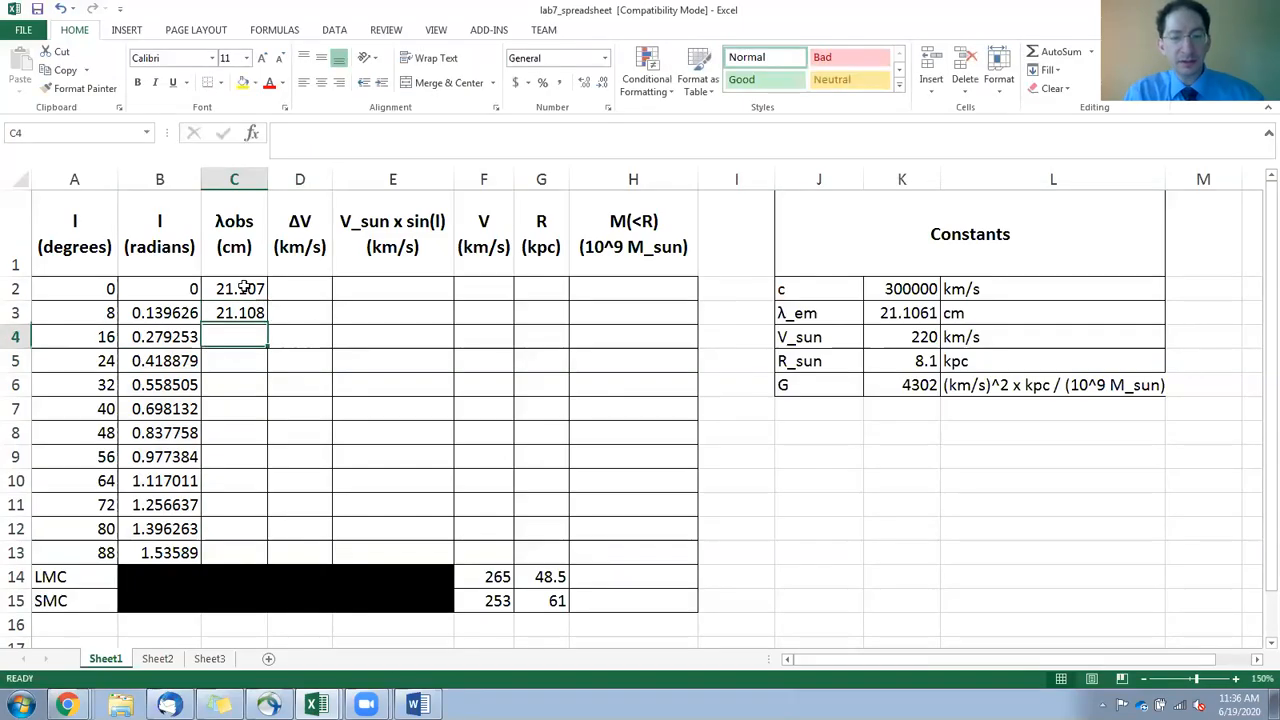
type("21.")
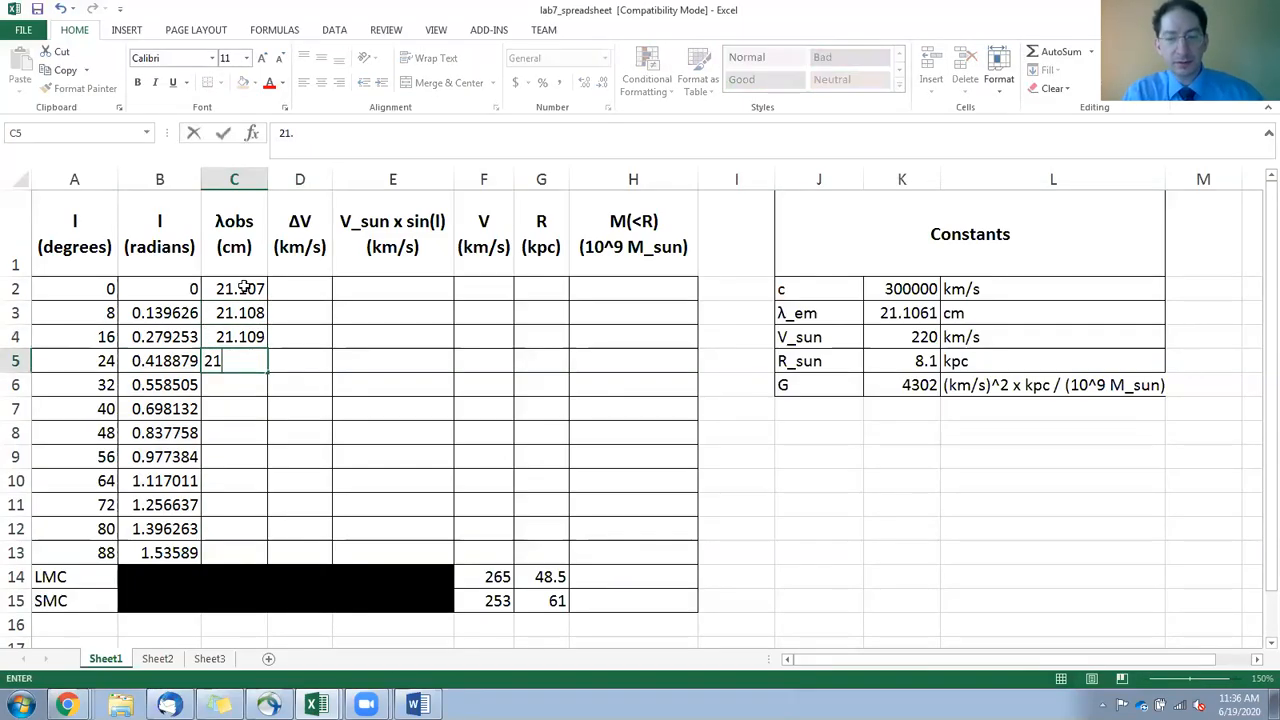
type("1011")
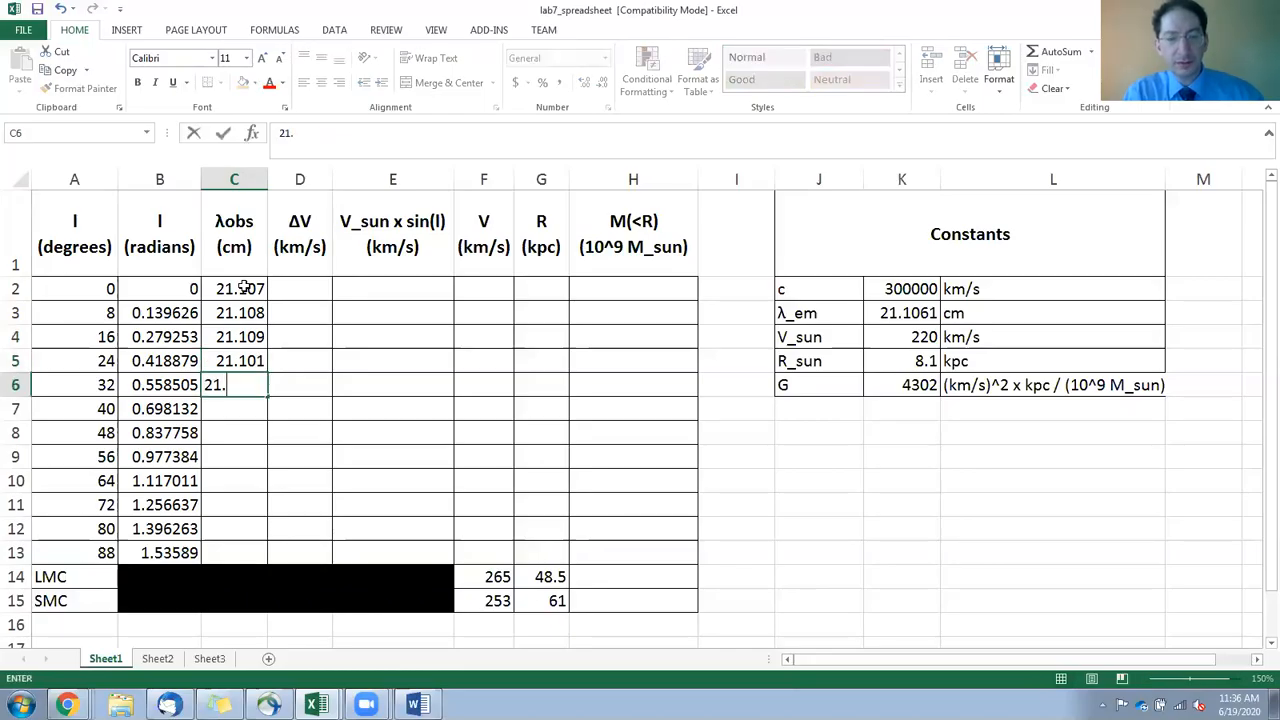
type("112")
key("Return")
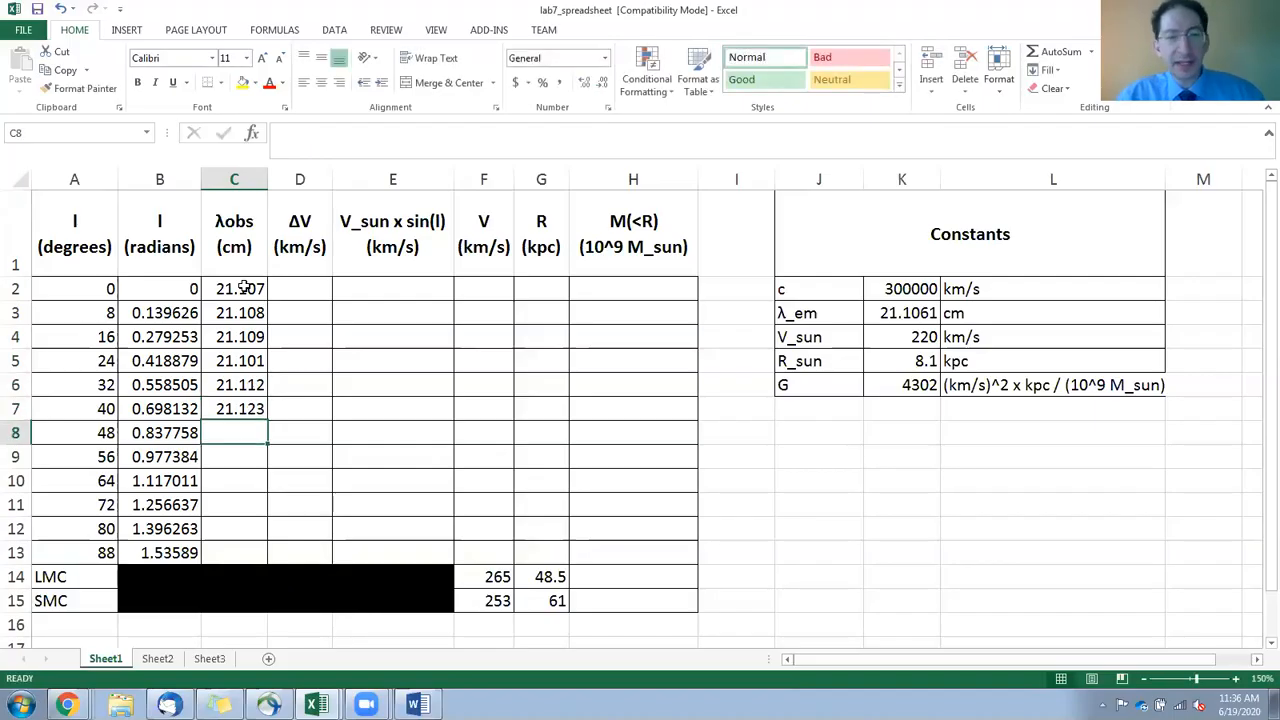
left_click_drag(234, 288, 234, 384)
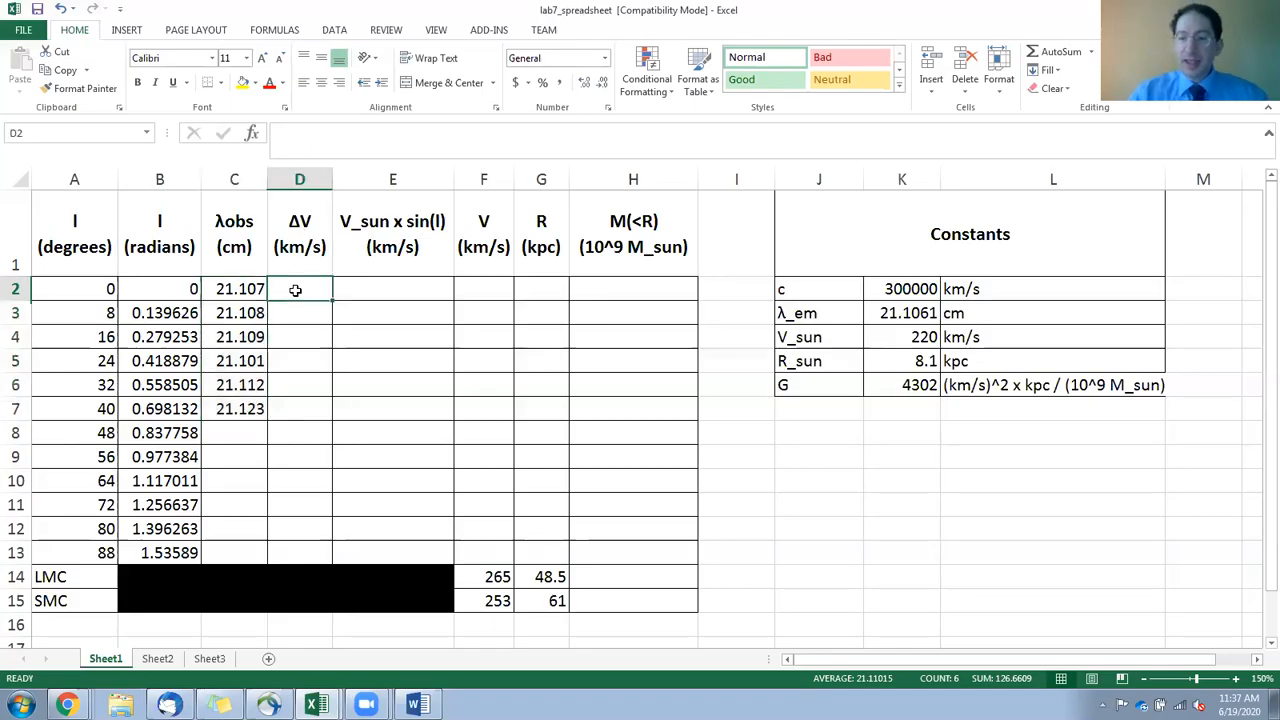
Enter =(C2-K3)/K3*K2 in D2, giving a Doppler velocity of 12.793 km/s.
type("=")
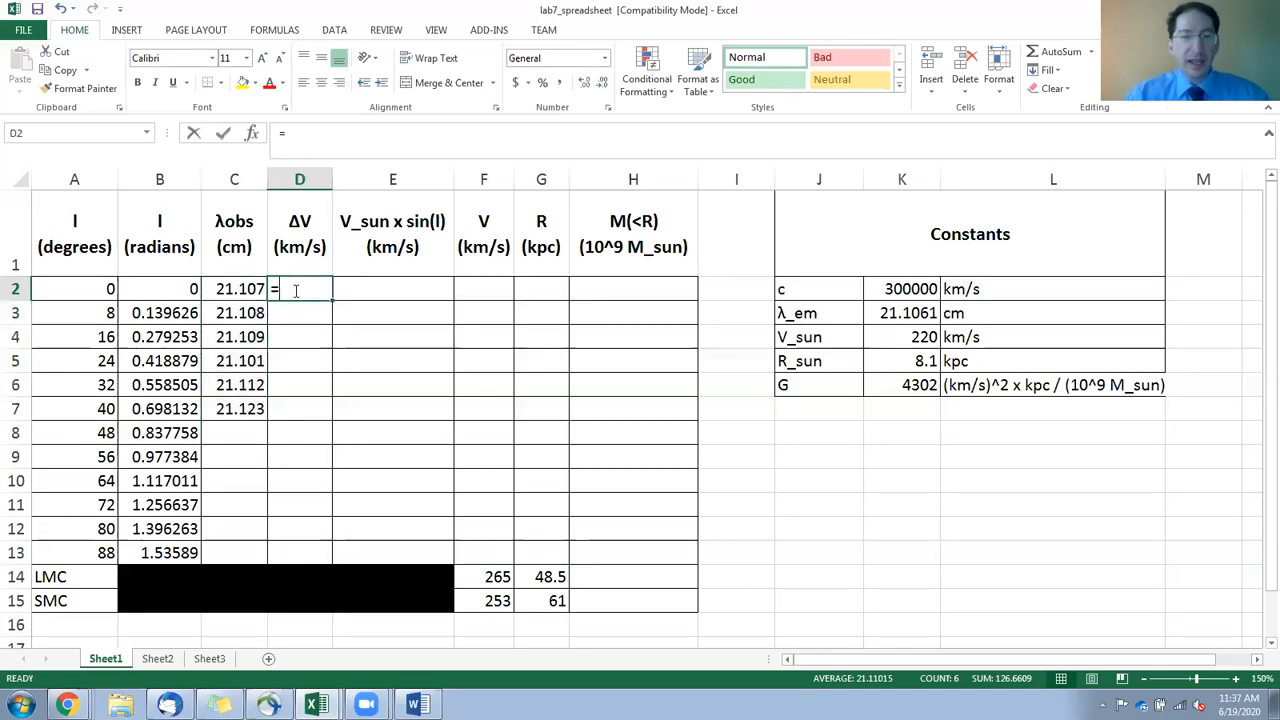
type("(")
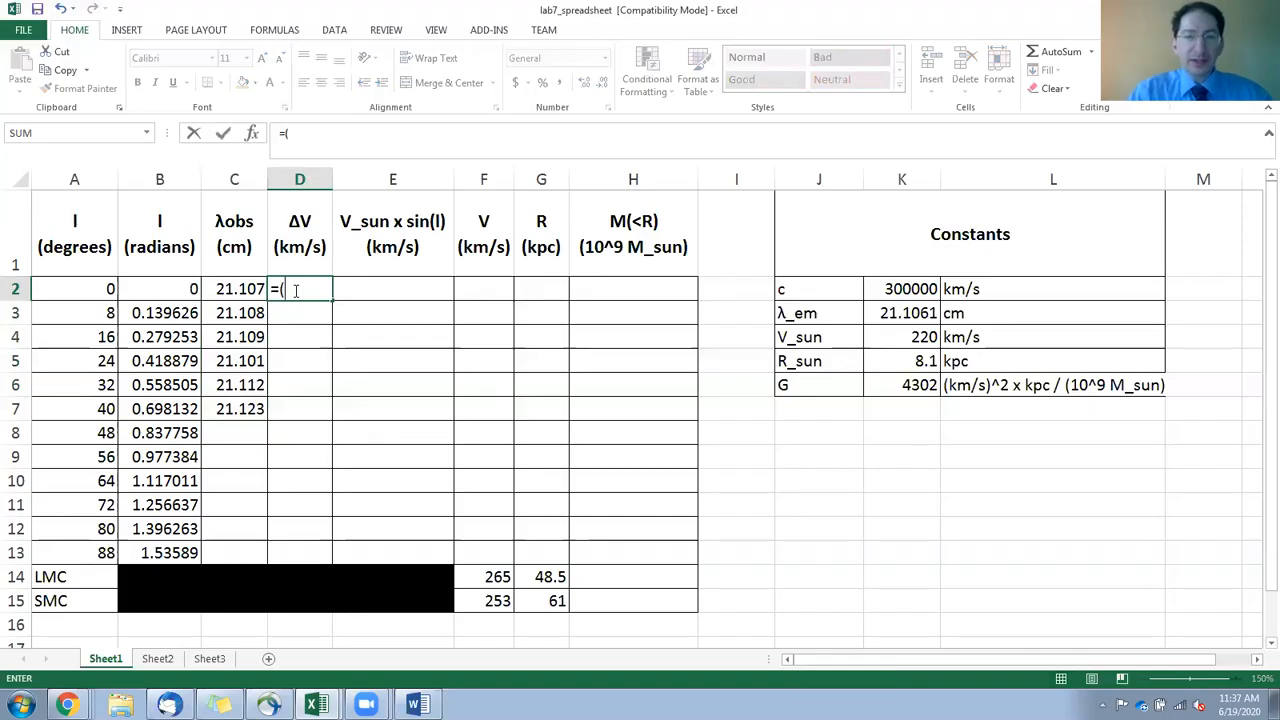
left_click(234, 288)
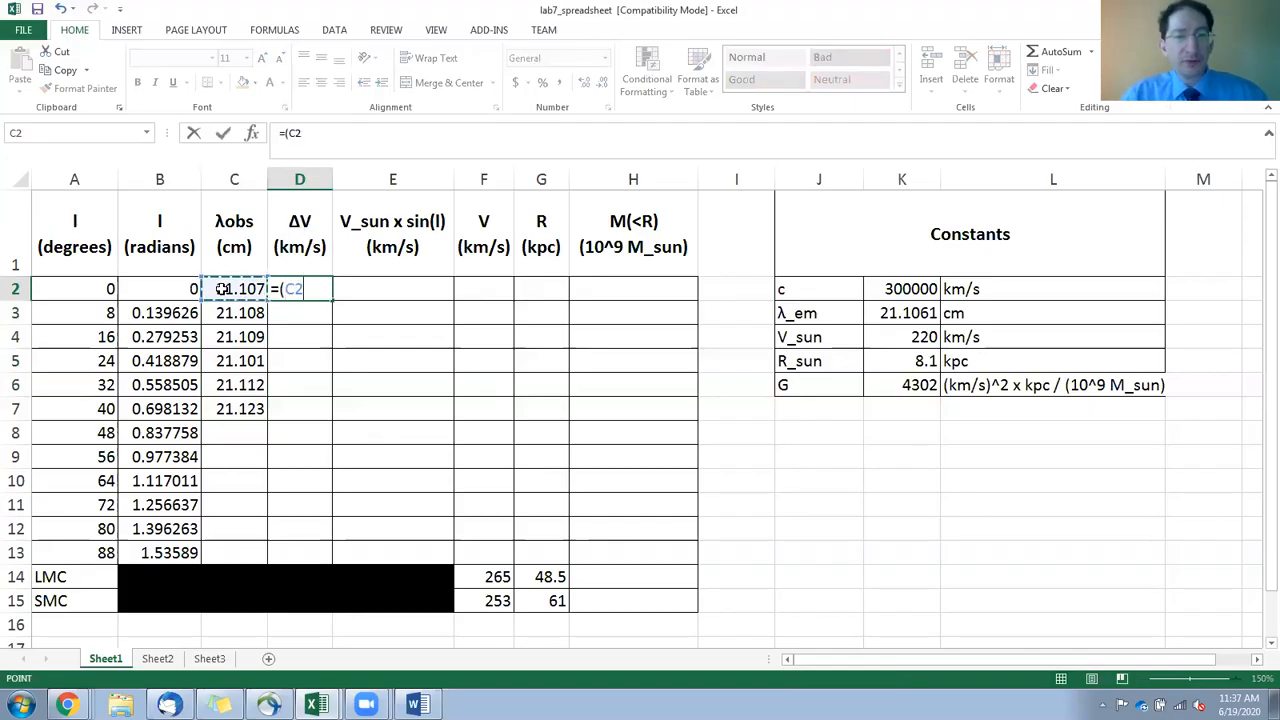
type("-")
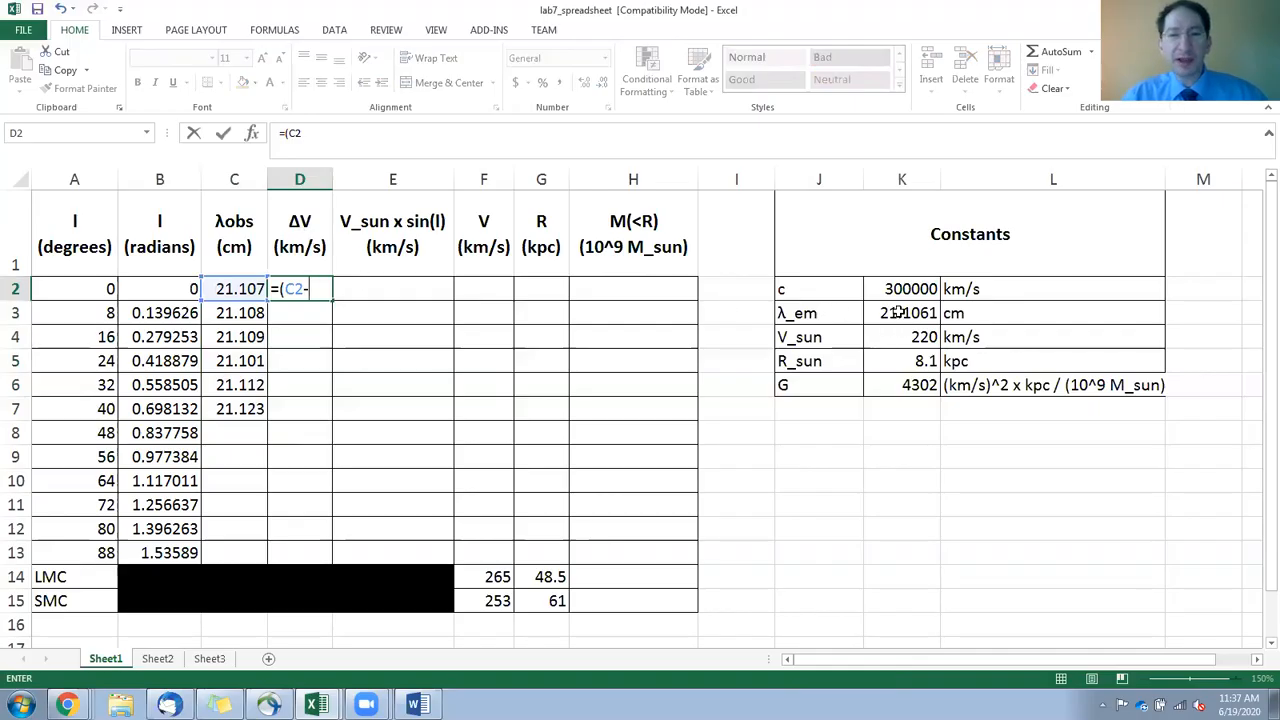
left_click(900, 312)
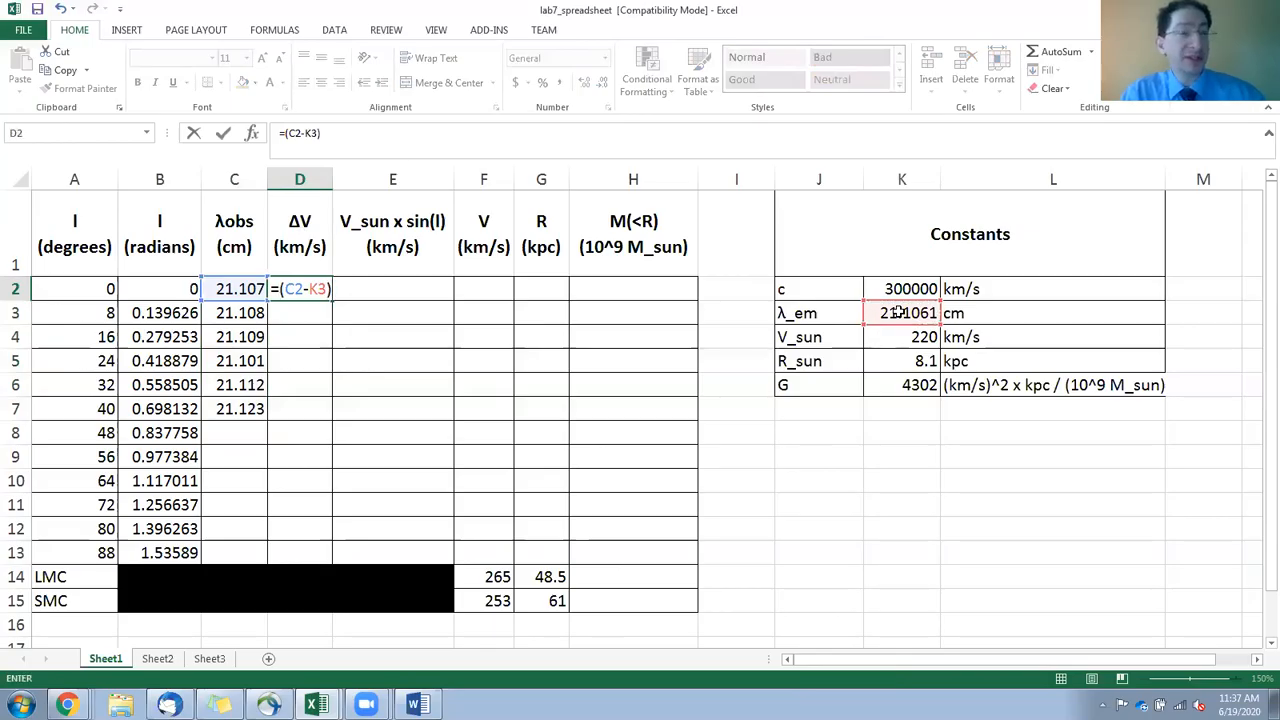
type("/")
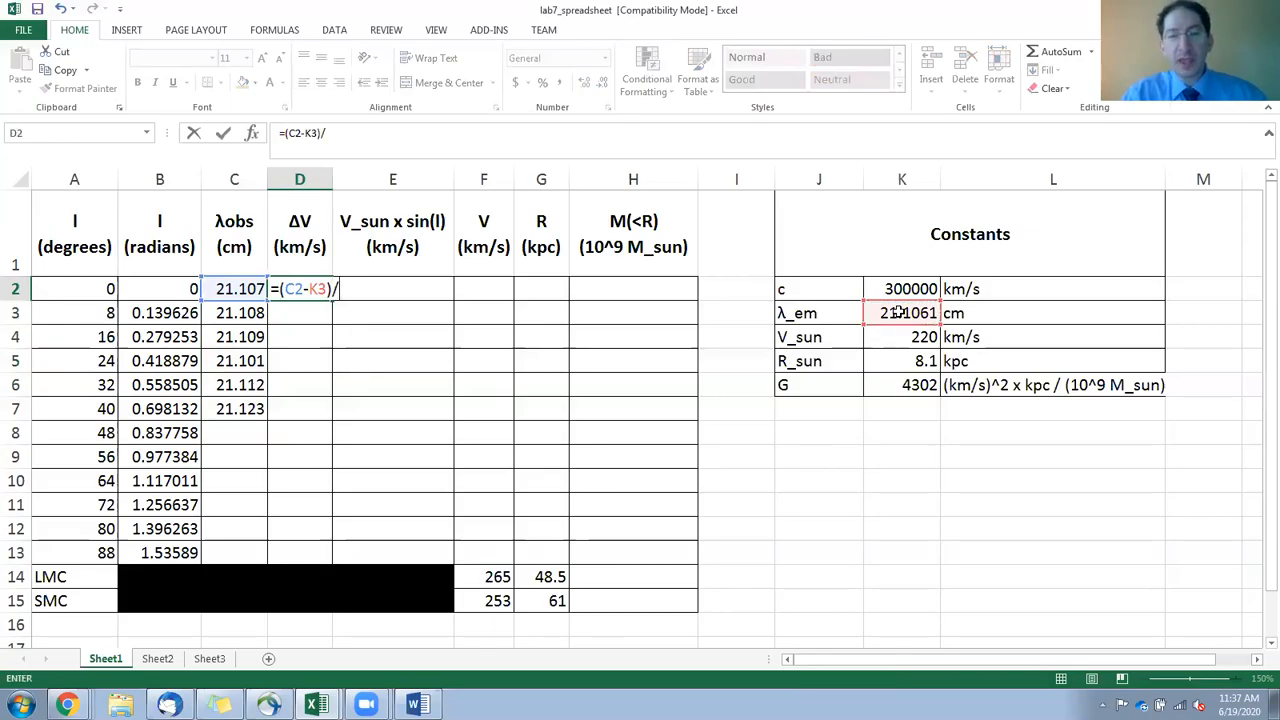
left_click(900, 312)
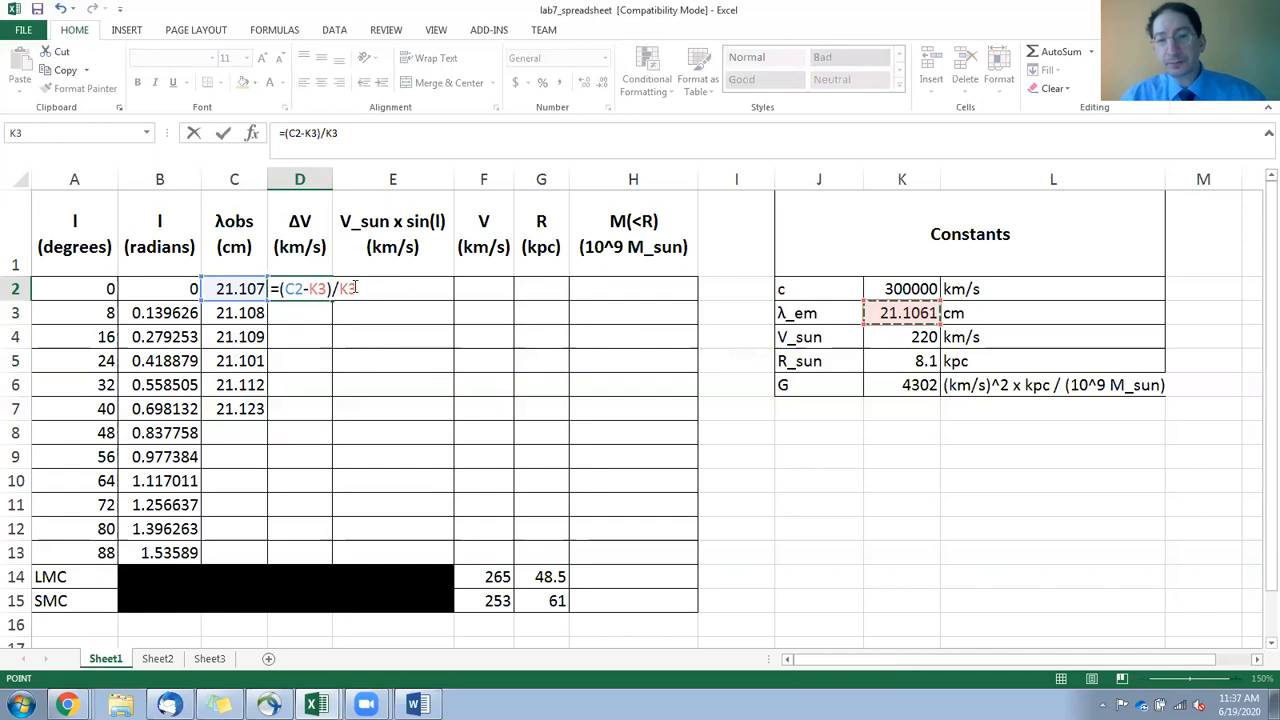
type("*")
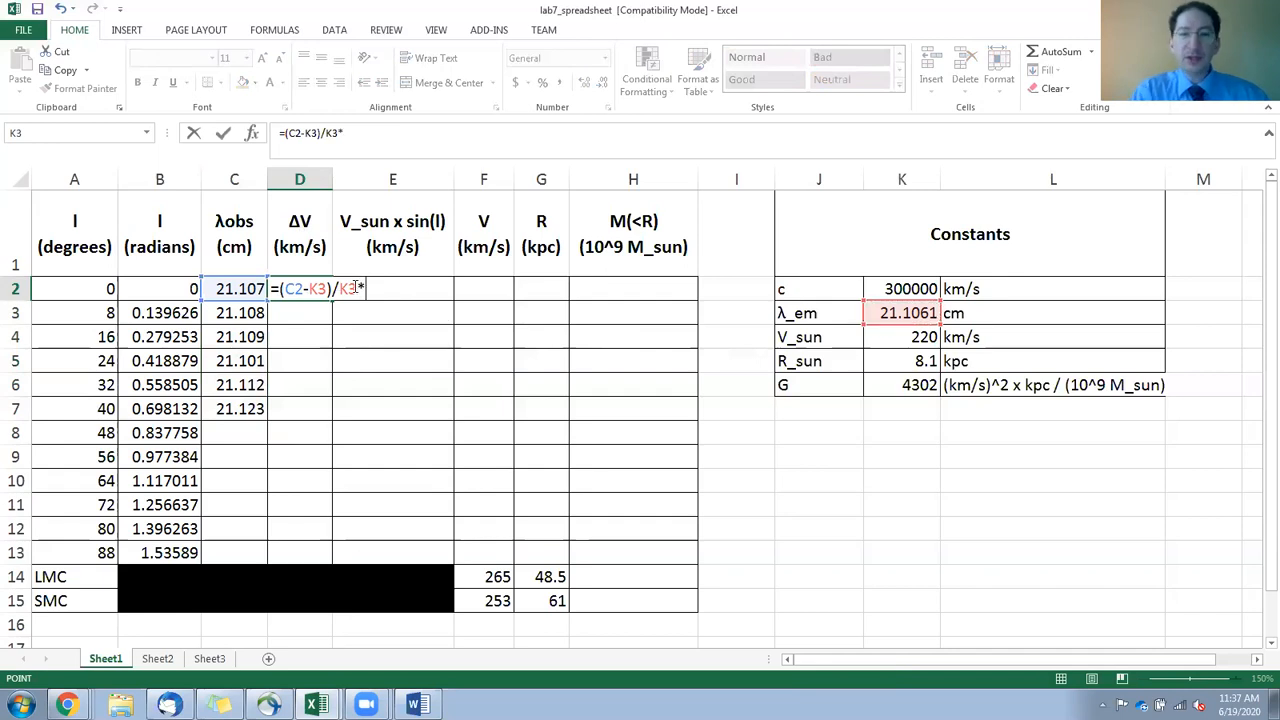
left_click(900, 288)
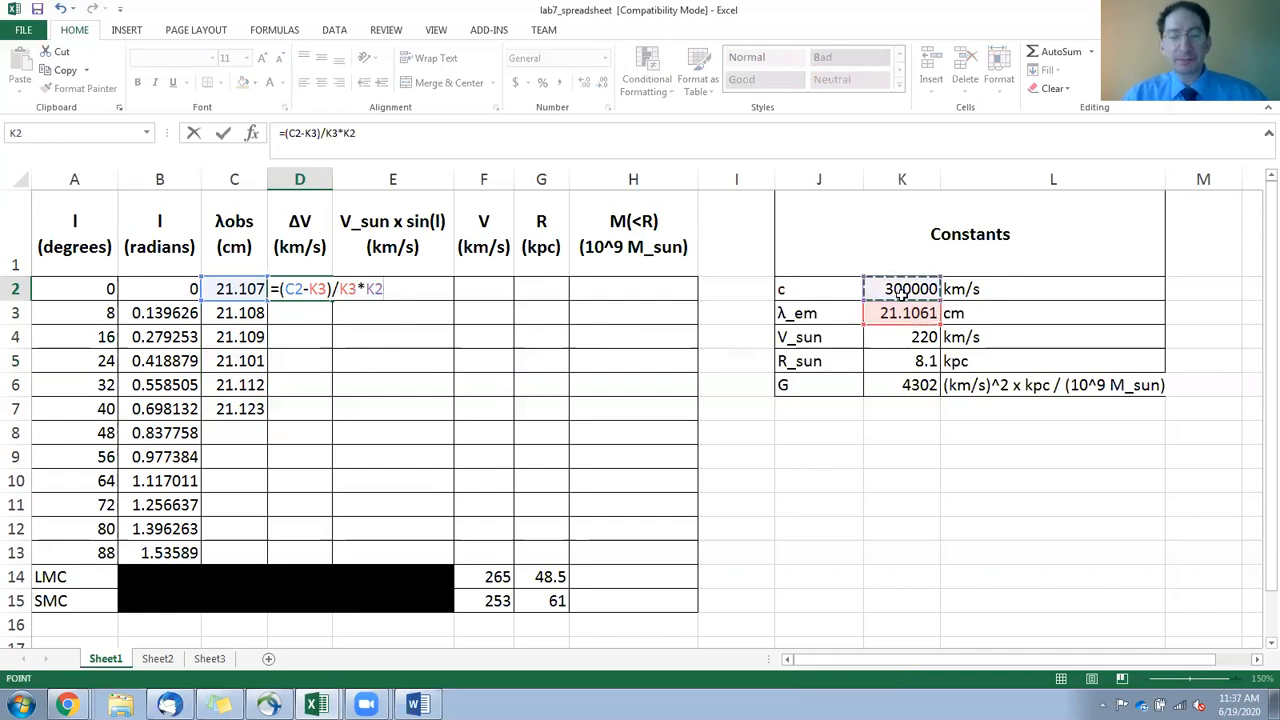
key("Return")
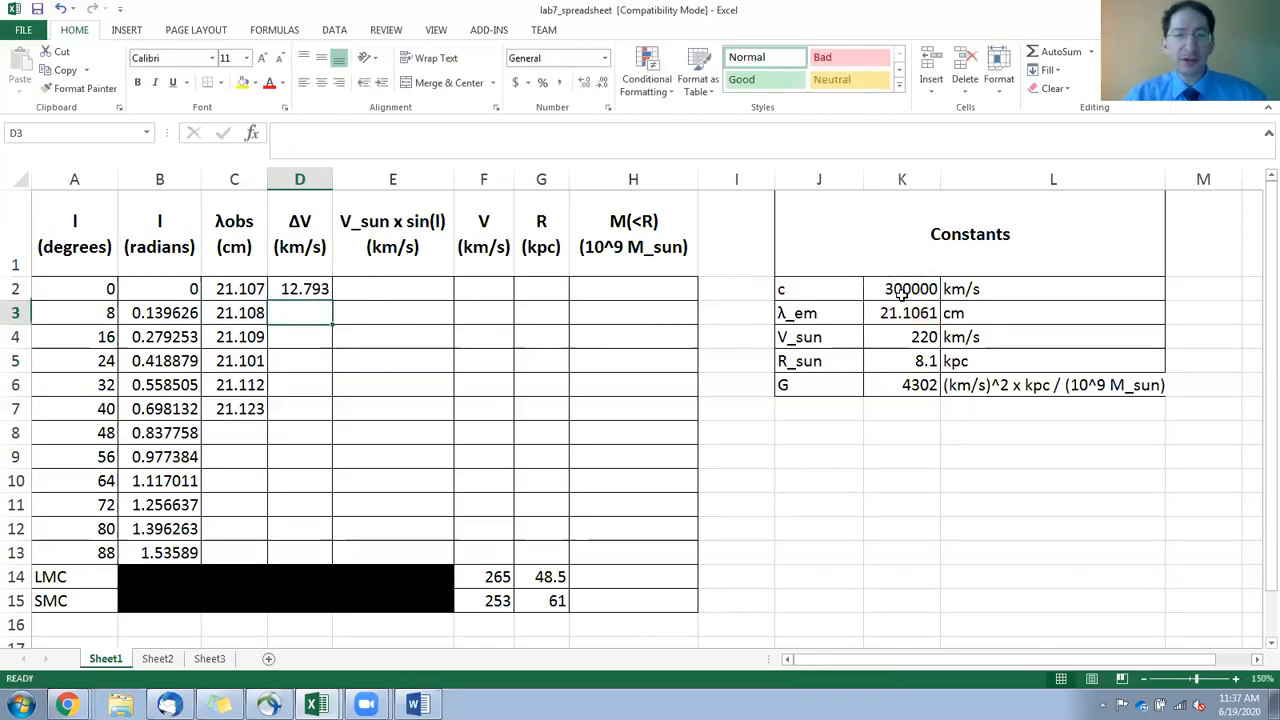
mouse_move(306, 256)
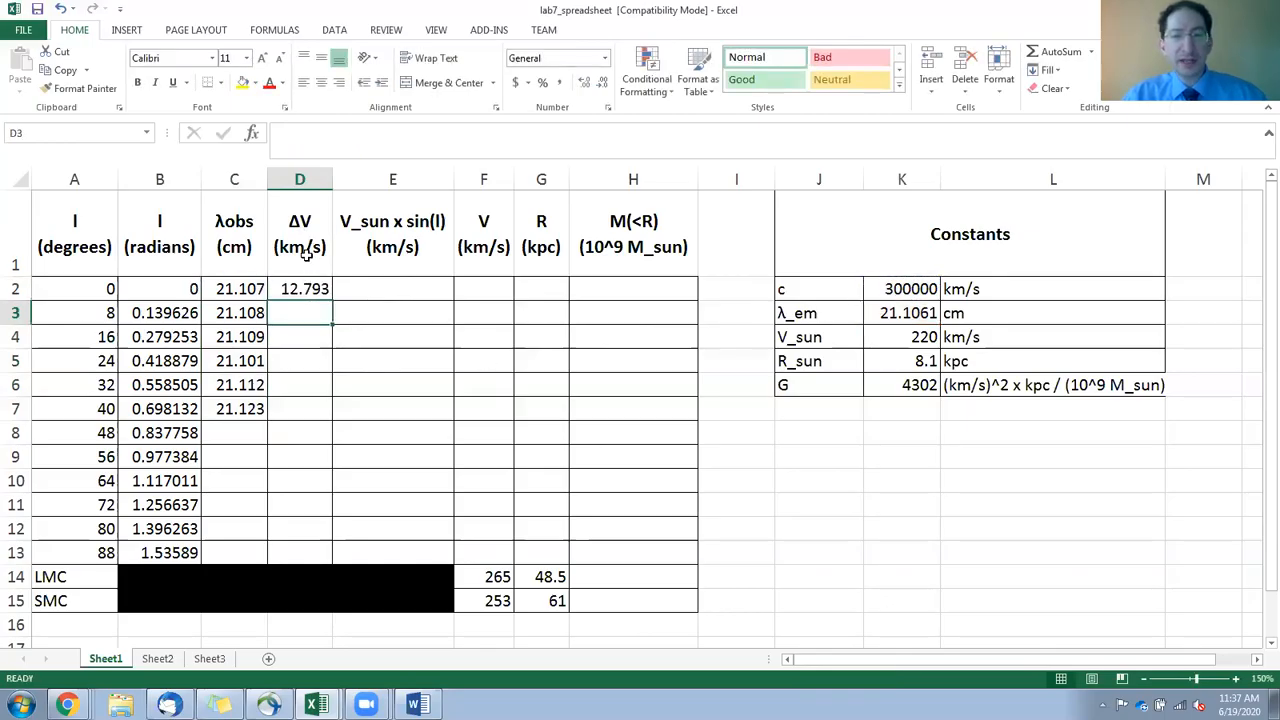
mouse_move(964, 292)
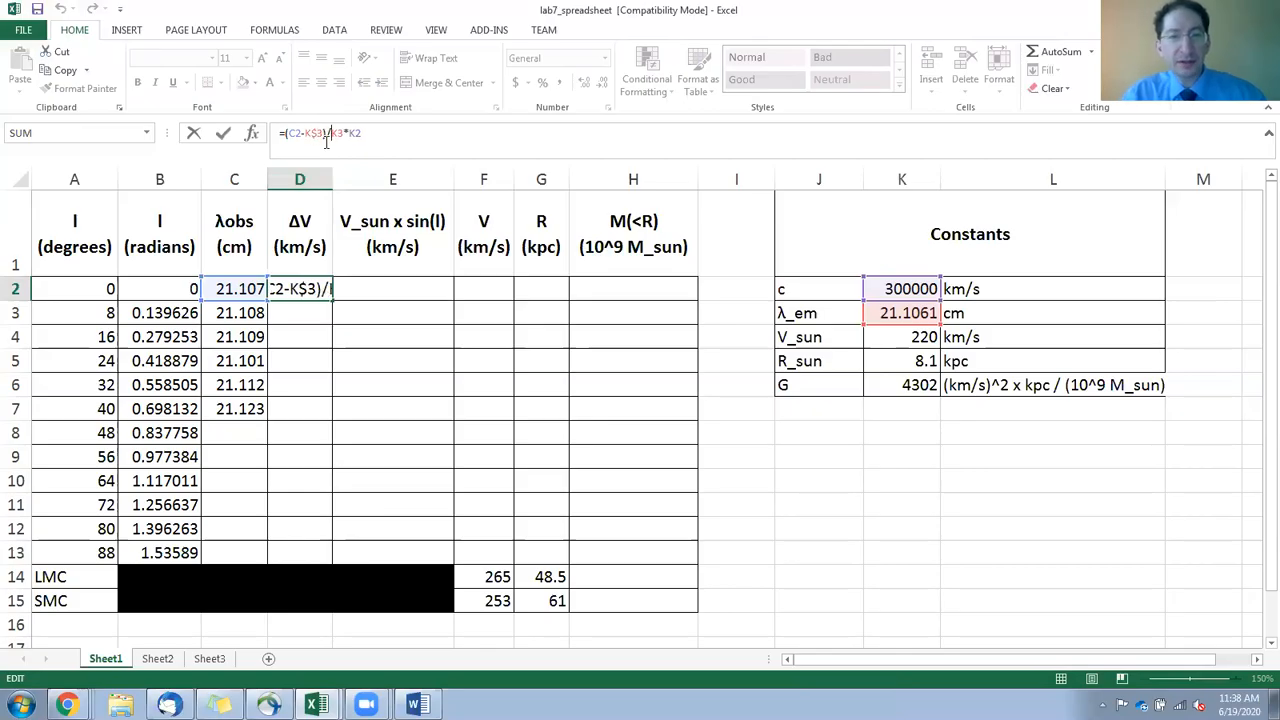
Add $ row locks to the K references in D2 and copy the formula down column D.
type("$")
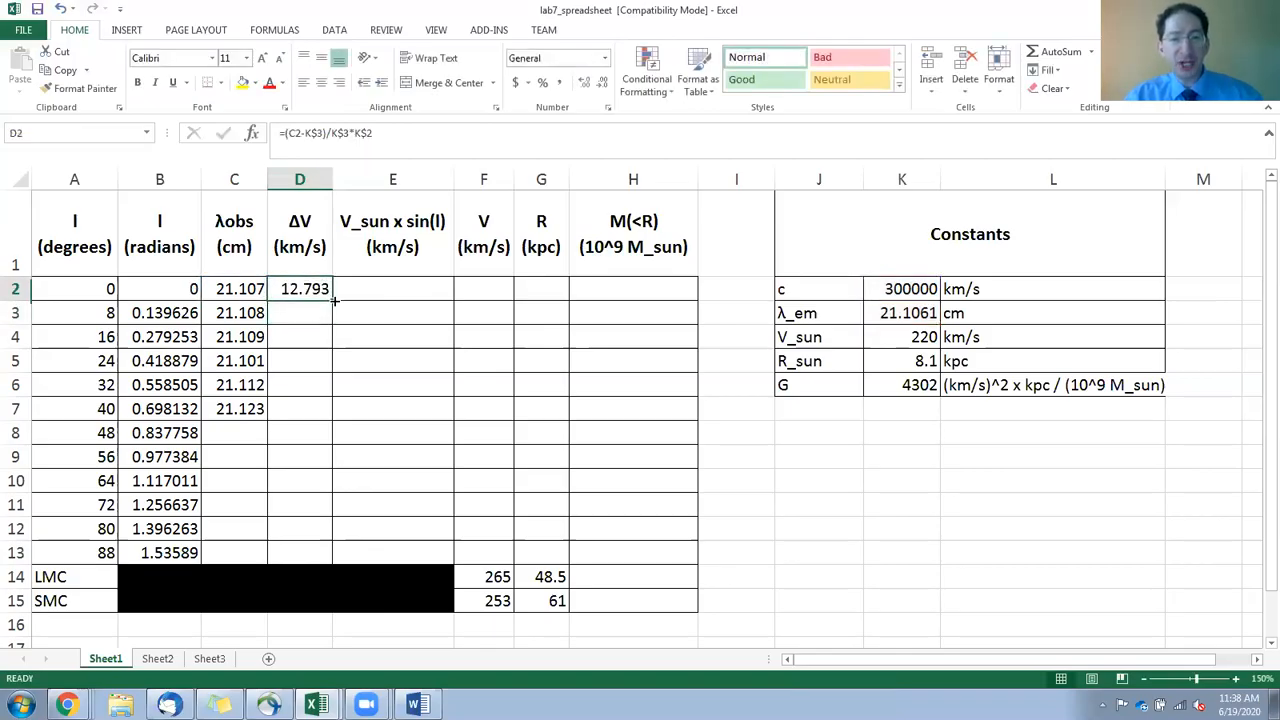
left_click_drag(320, 288, 320, 408)
type("=")
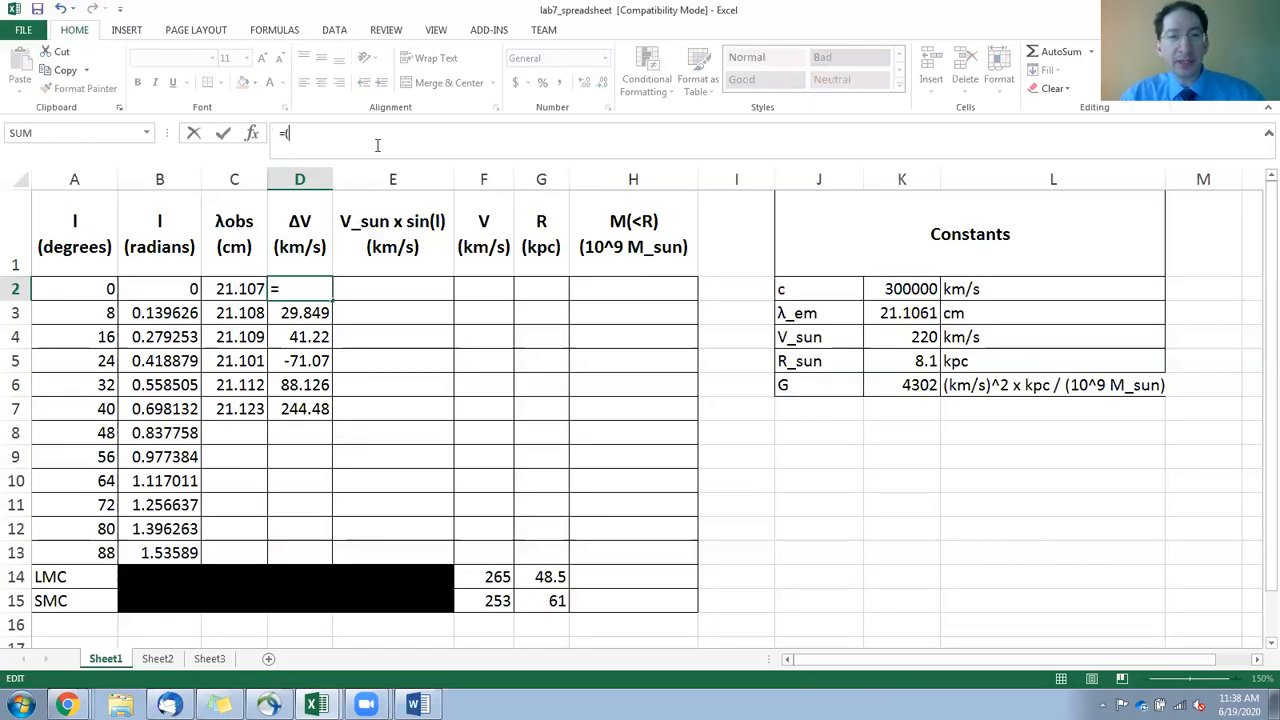
Enter =(C2-21.1061)/21.1061*300000 in D2 and fill it down through D7.
type("(")
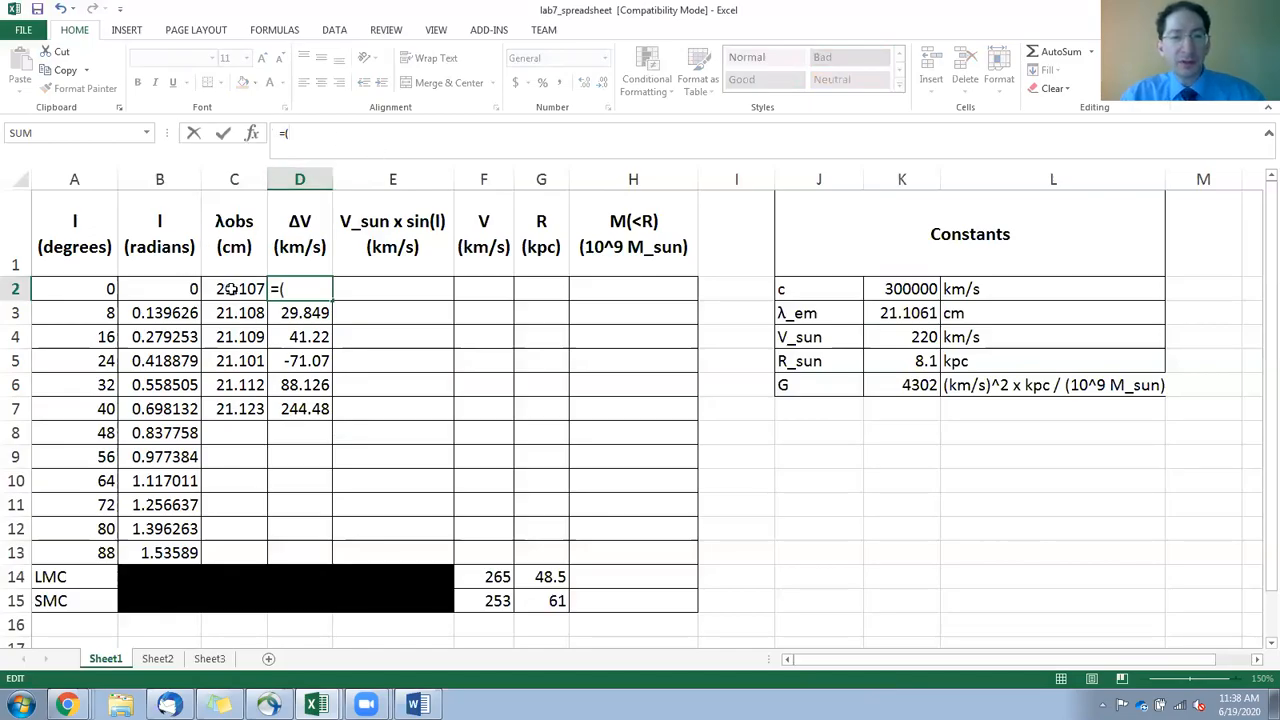
left_click(234, 288)
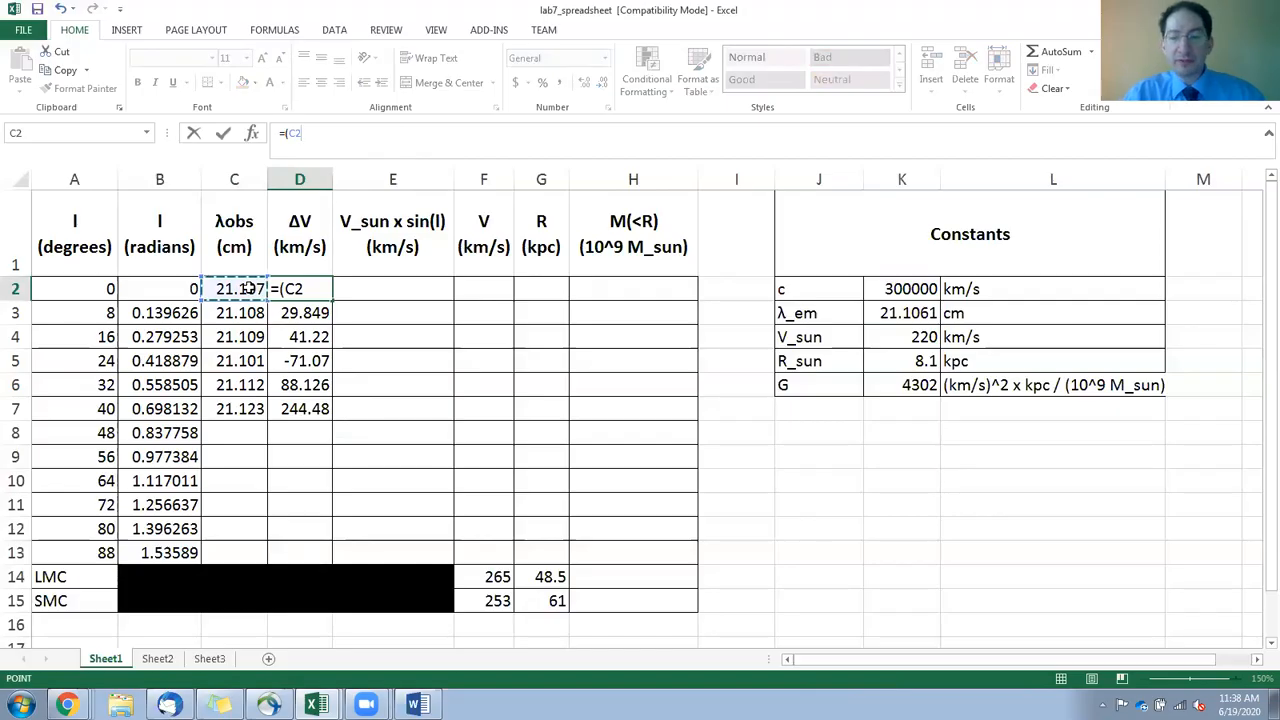
type("-")
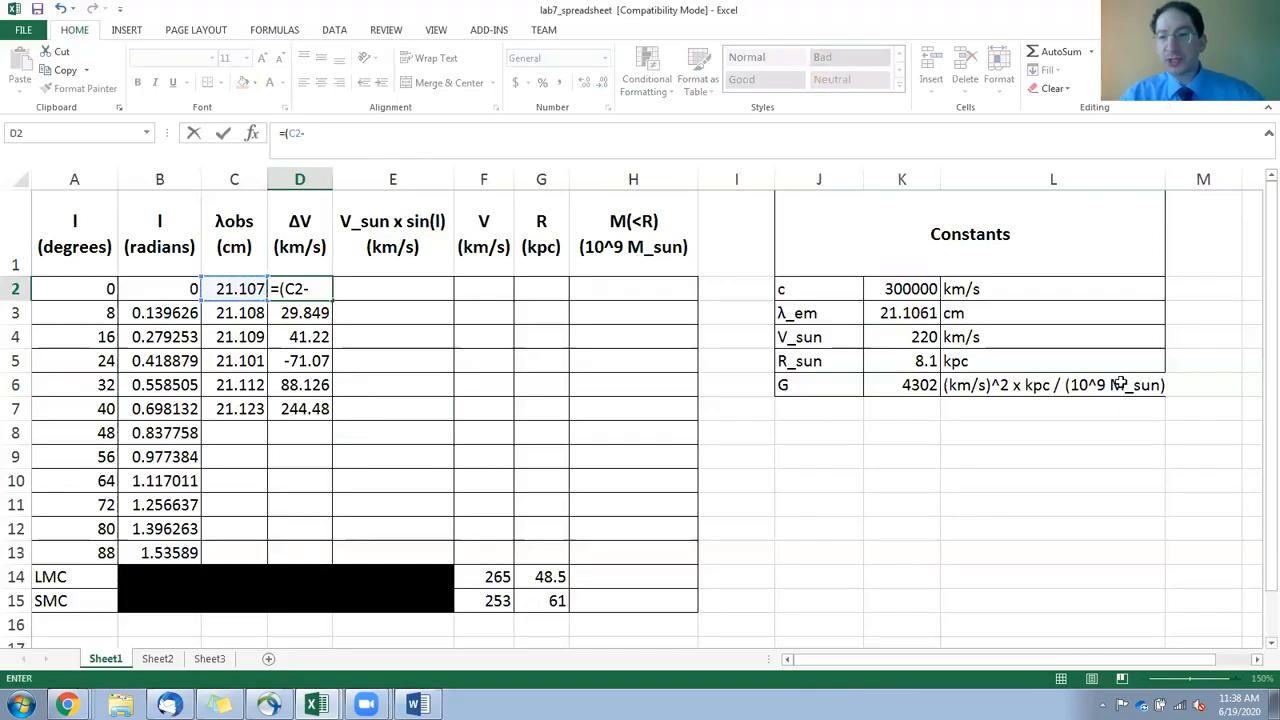
type("21")
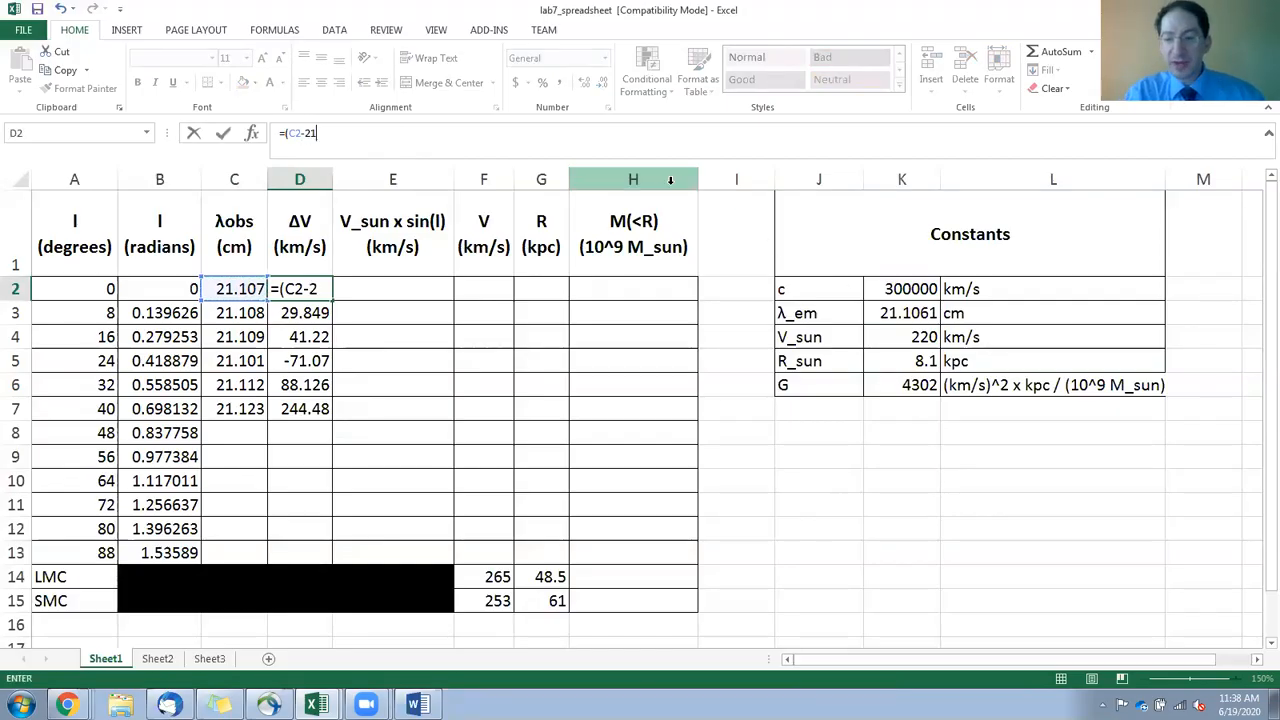
type(".1061)")
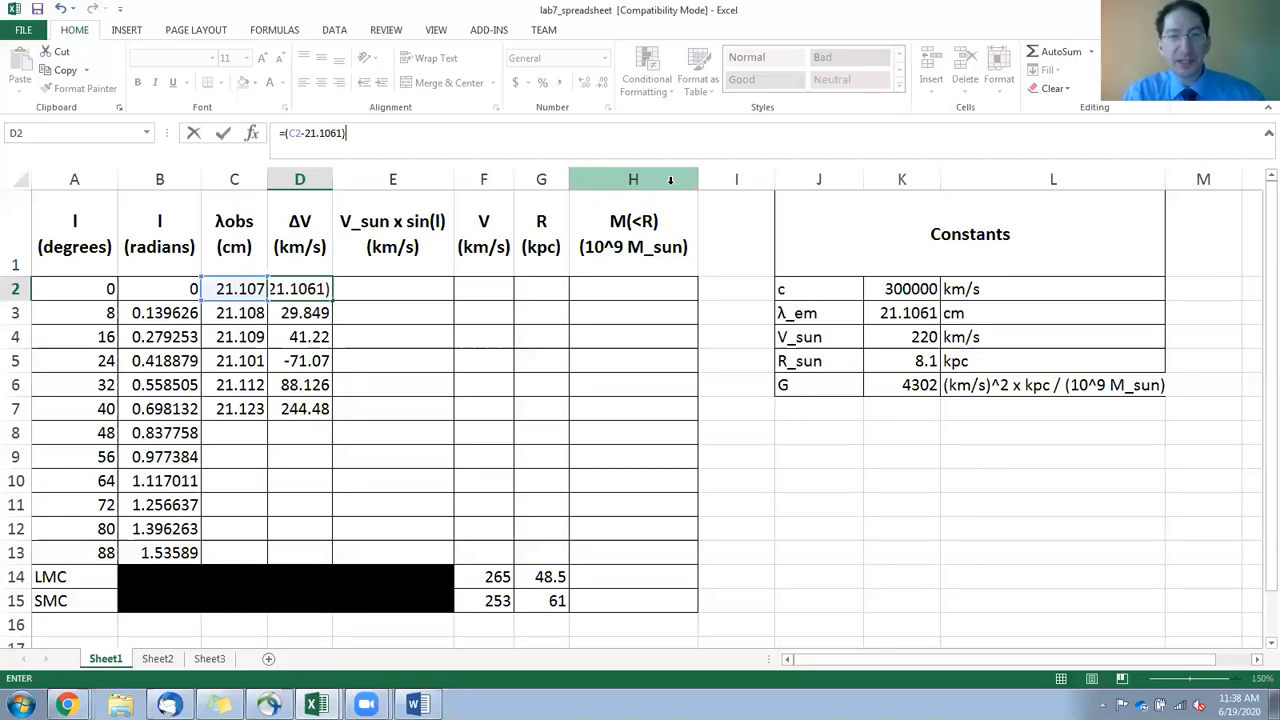
type("/21.1061")
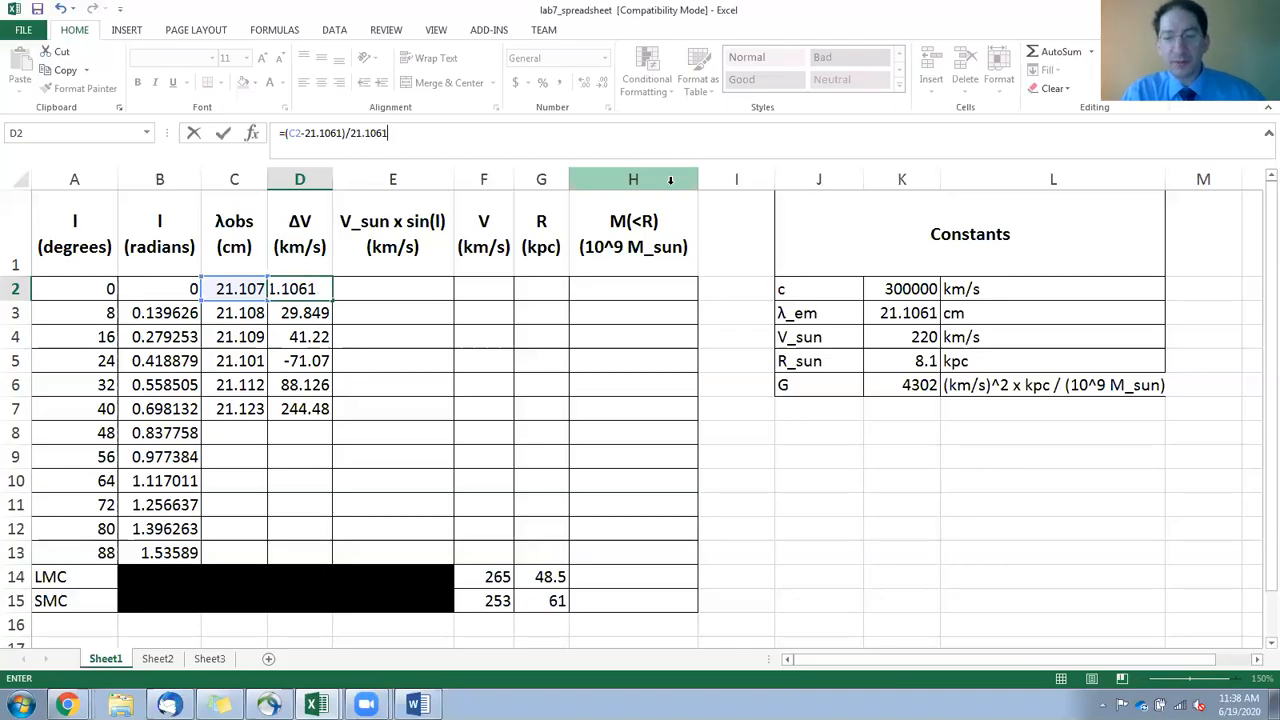
type("*3")
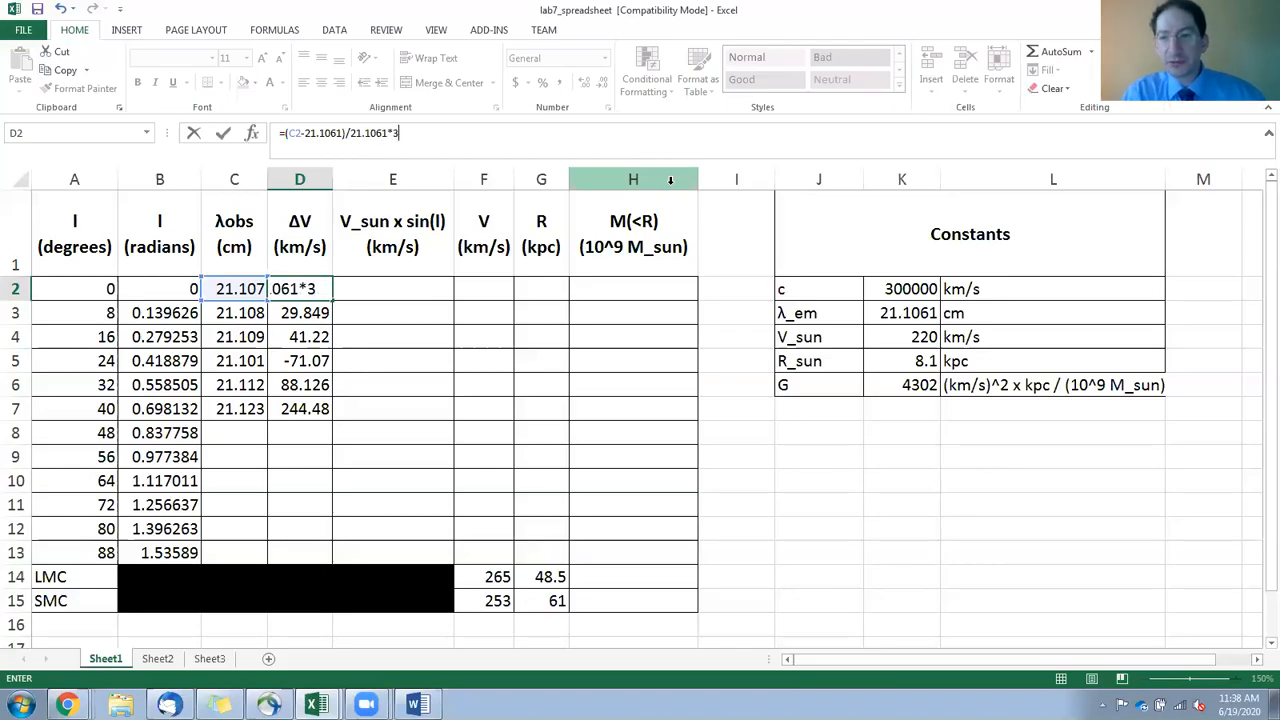
type("00000")
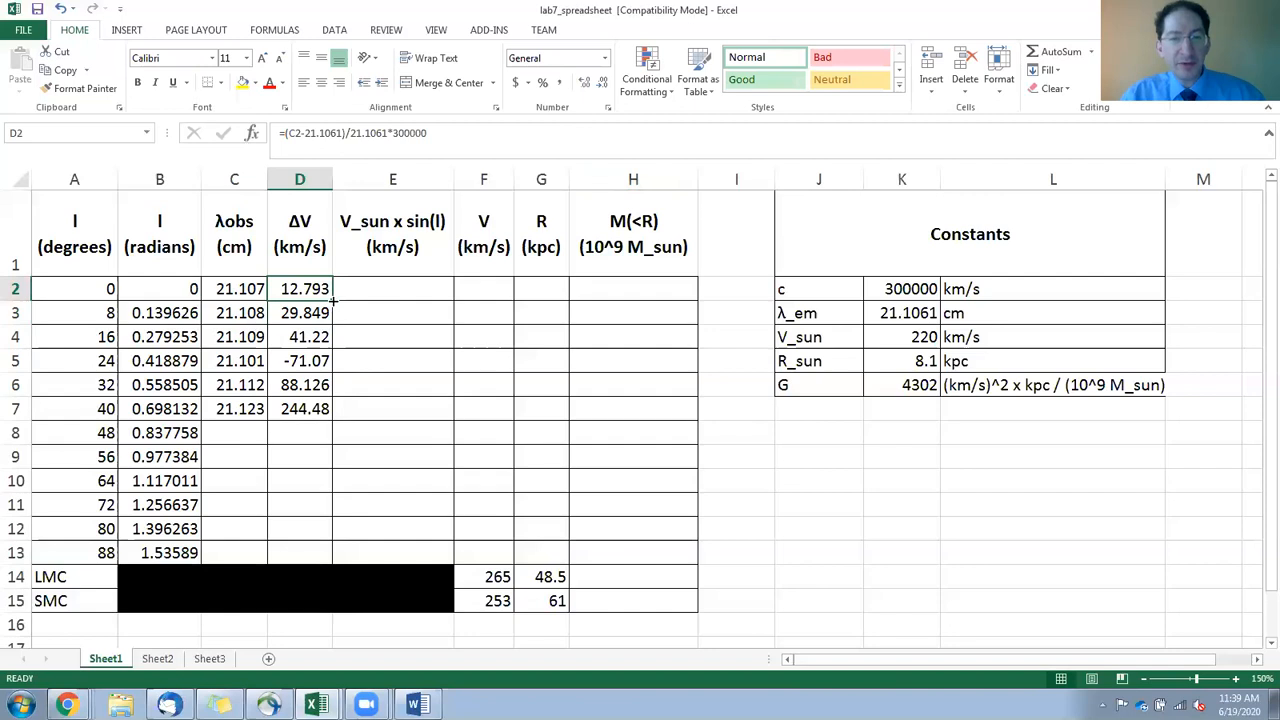
left_click_drag(300, 288, 300, 408)
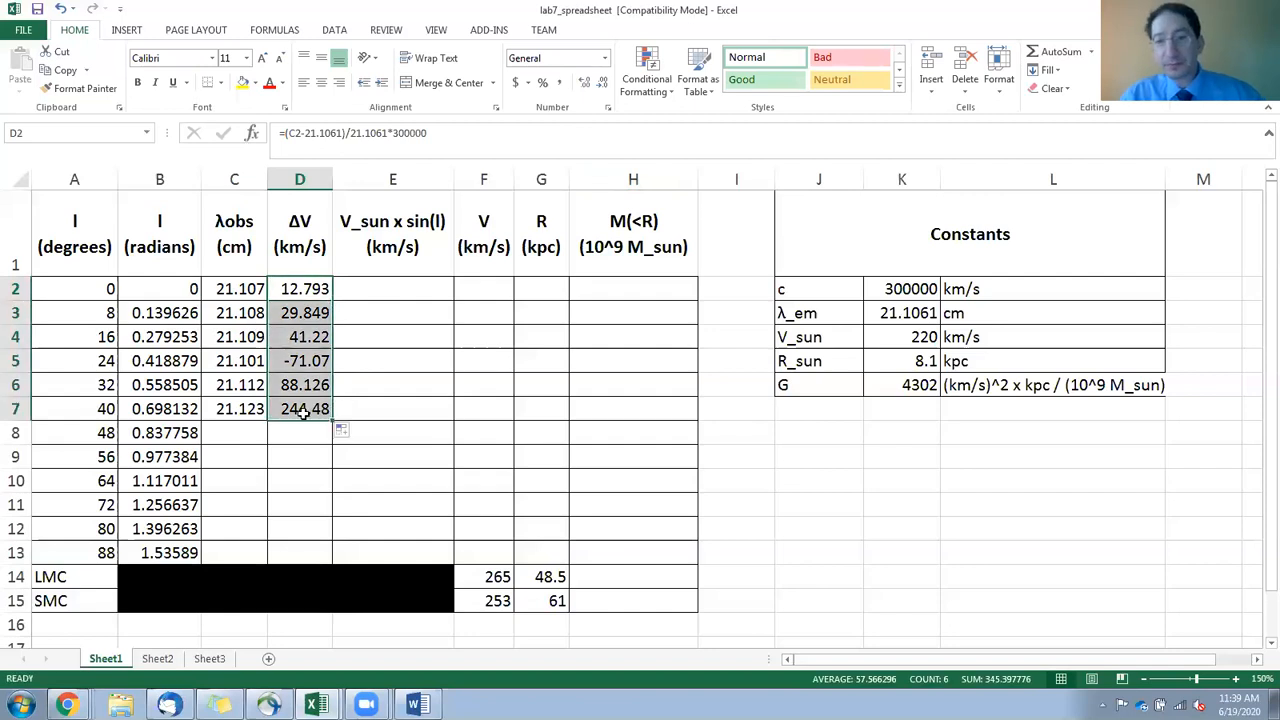
mouse_move(352, 132)
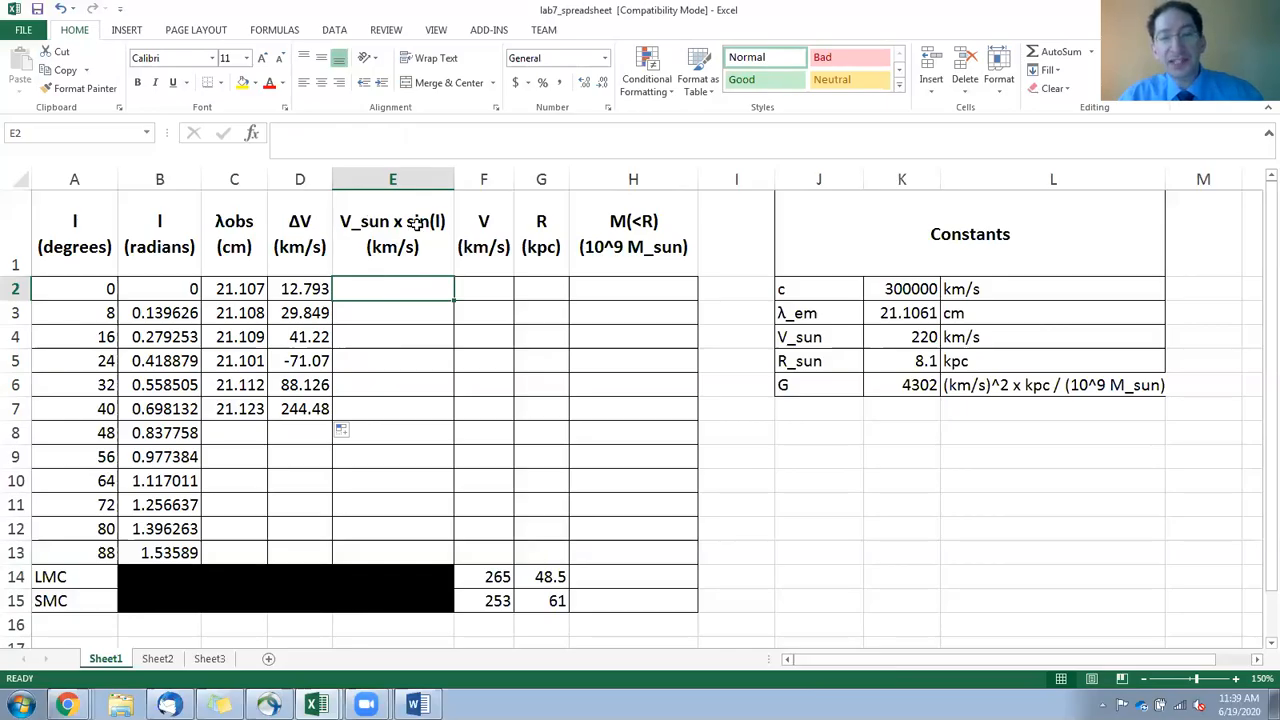
mouse_move(404, 288)
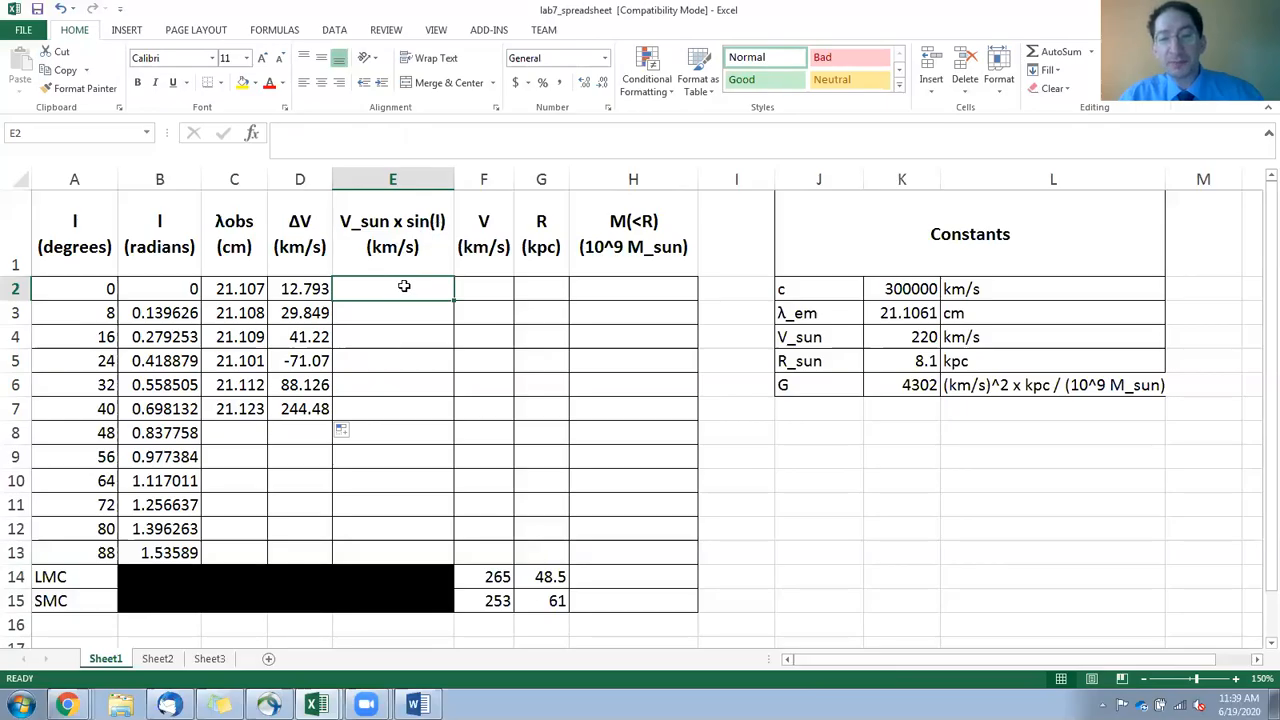
Enter =220*SIN(B2) in E2 for the solar velocity component.
type("=")
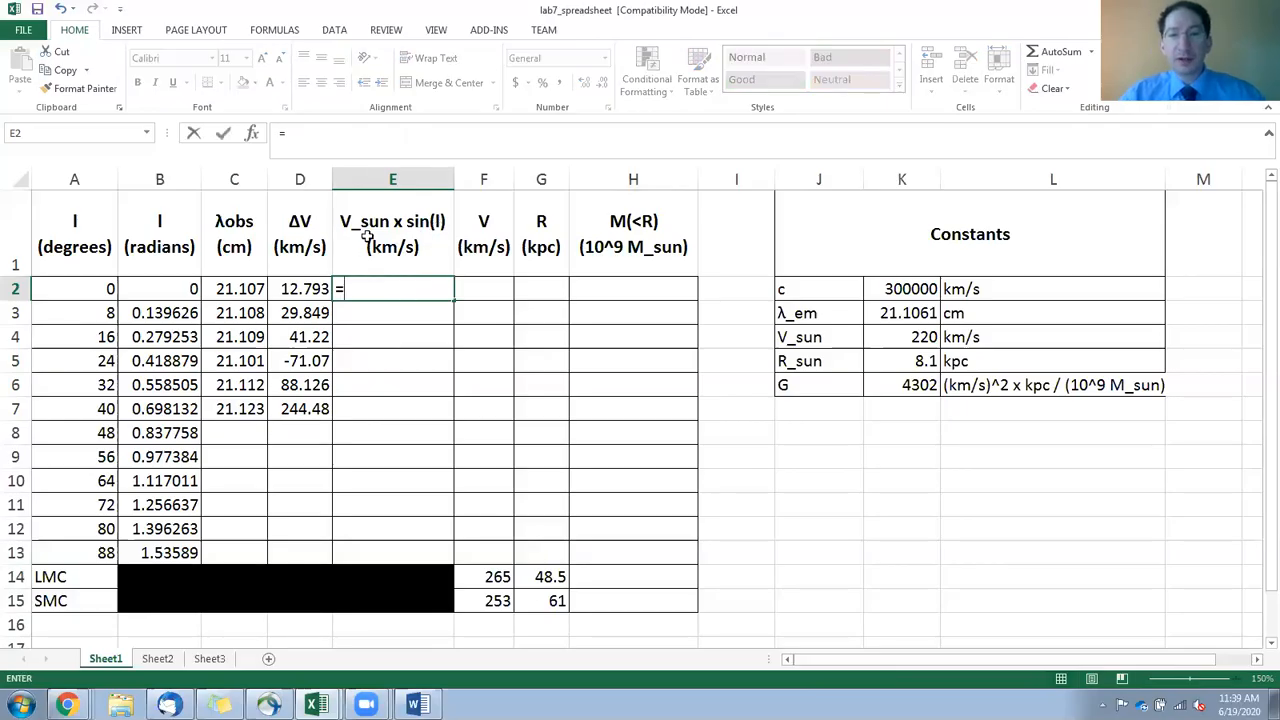
mouse_move(866, 338)
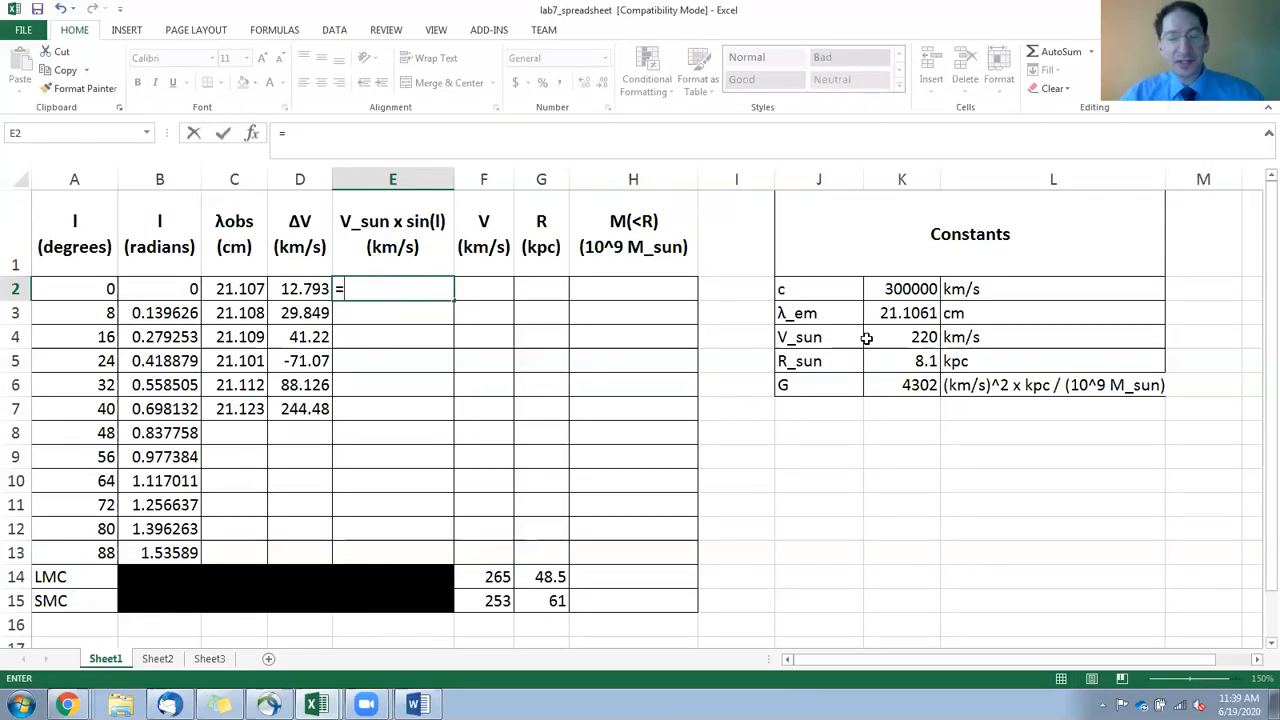
type("220")
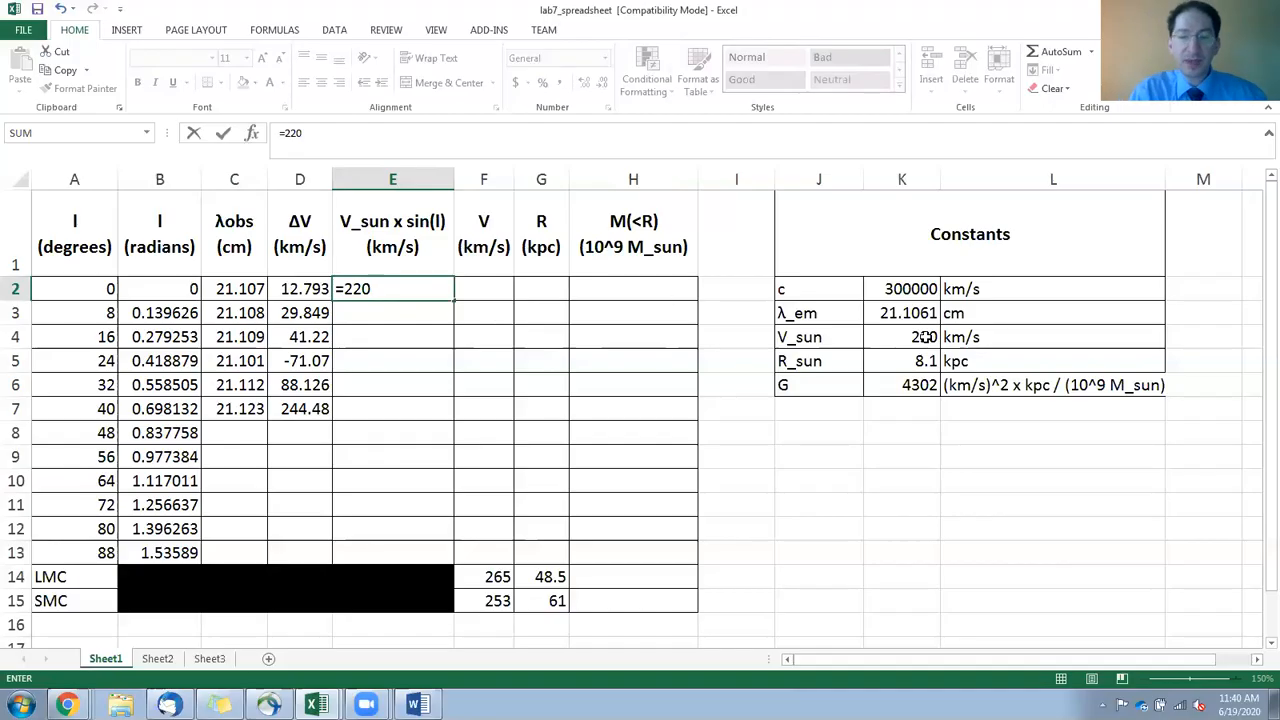
type("*sin(")
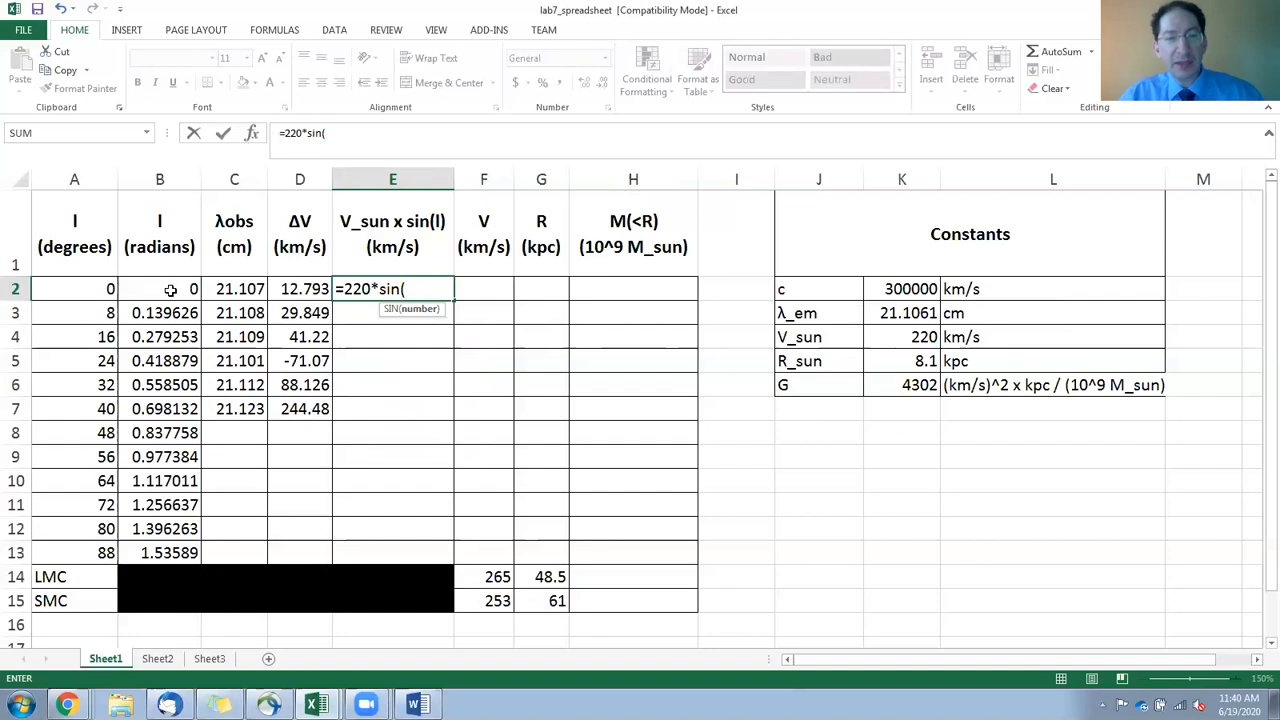
left_click(160, 288)
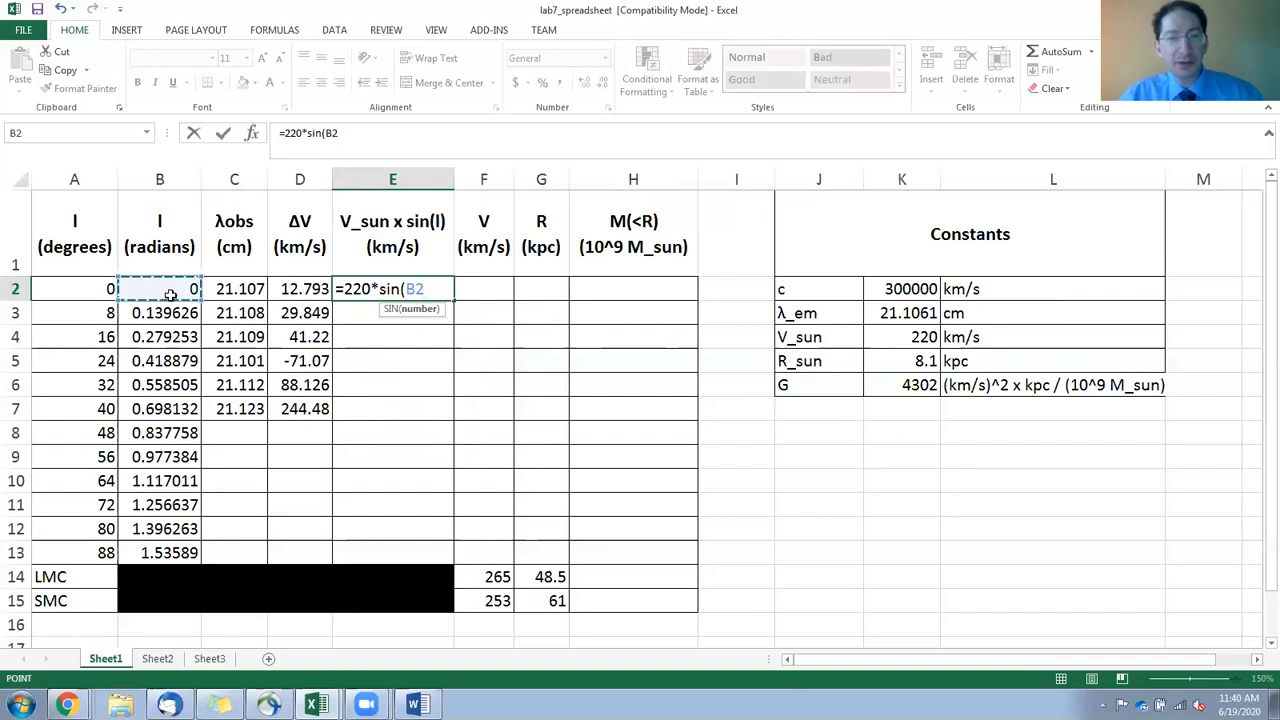
key("Return")
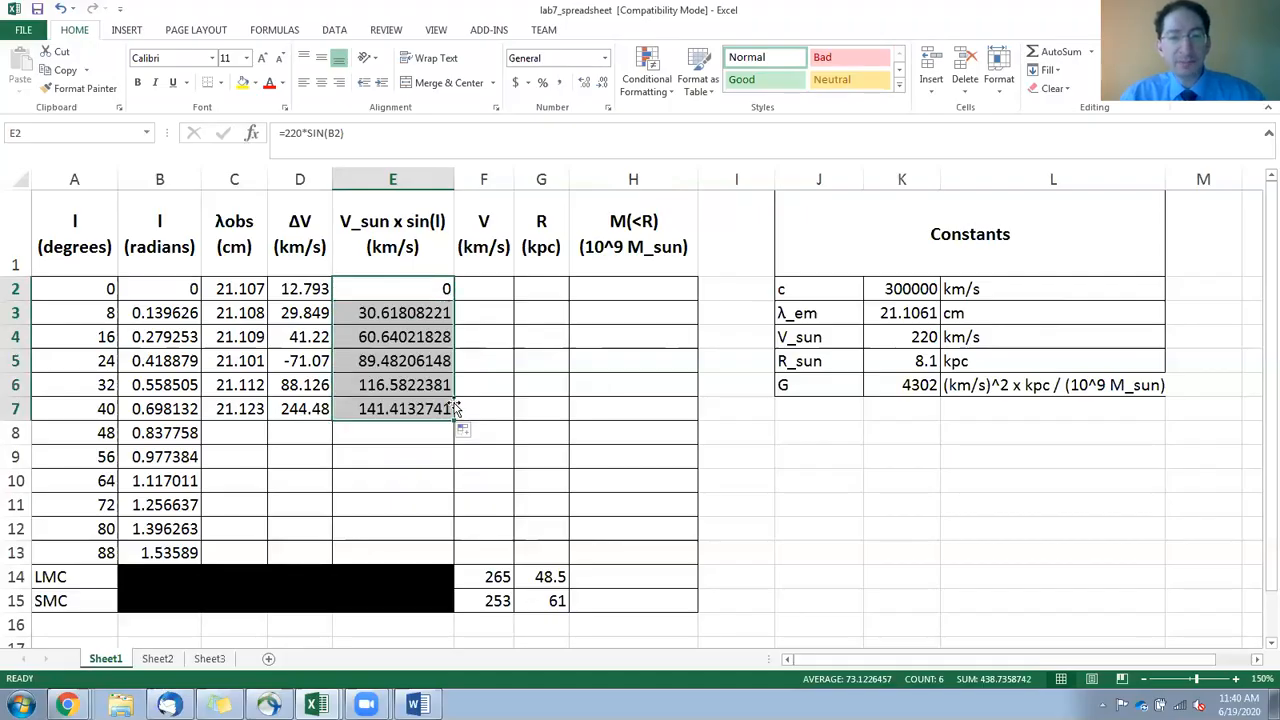
left_click(484, 288)
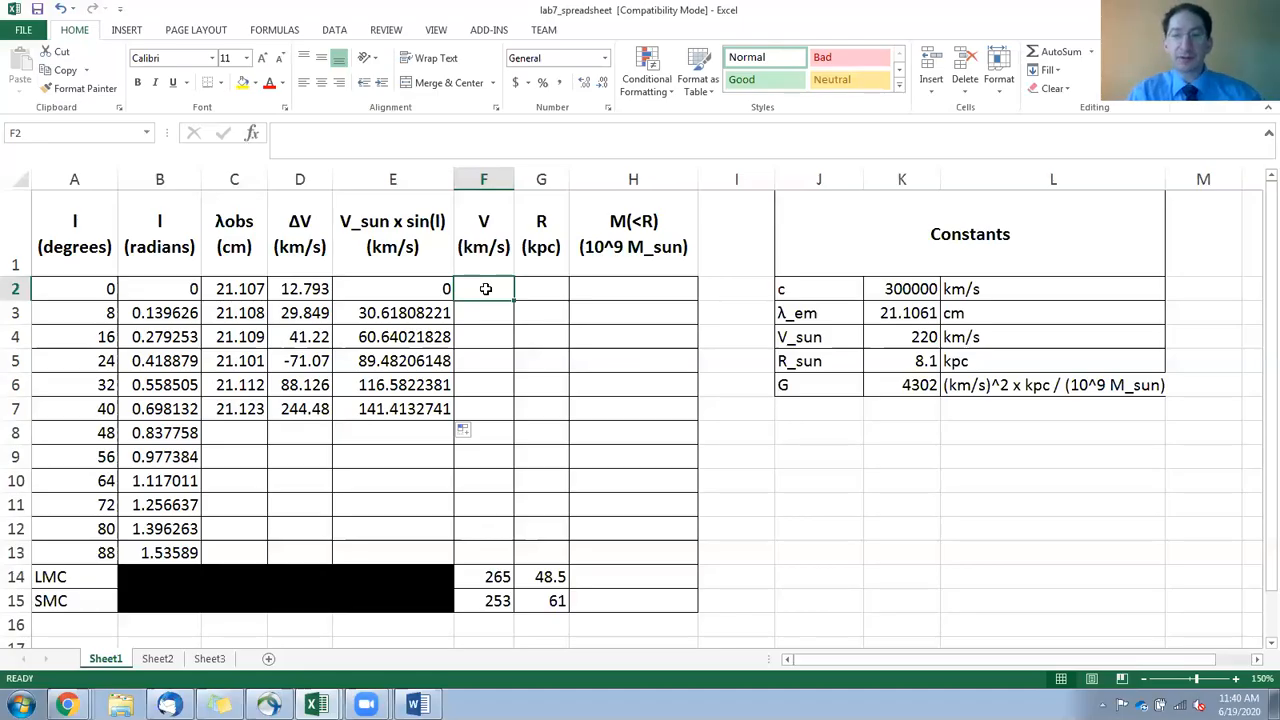
Enter =D2+E2 in F2 and fill the total velocity down through F7.
type("=D2+")
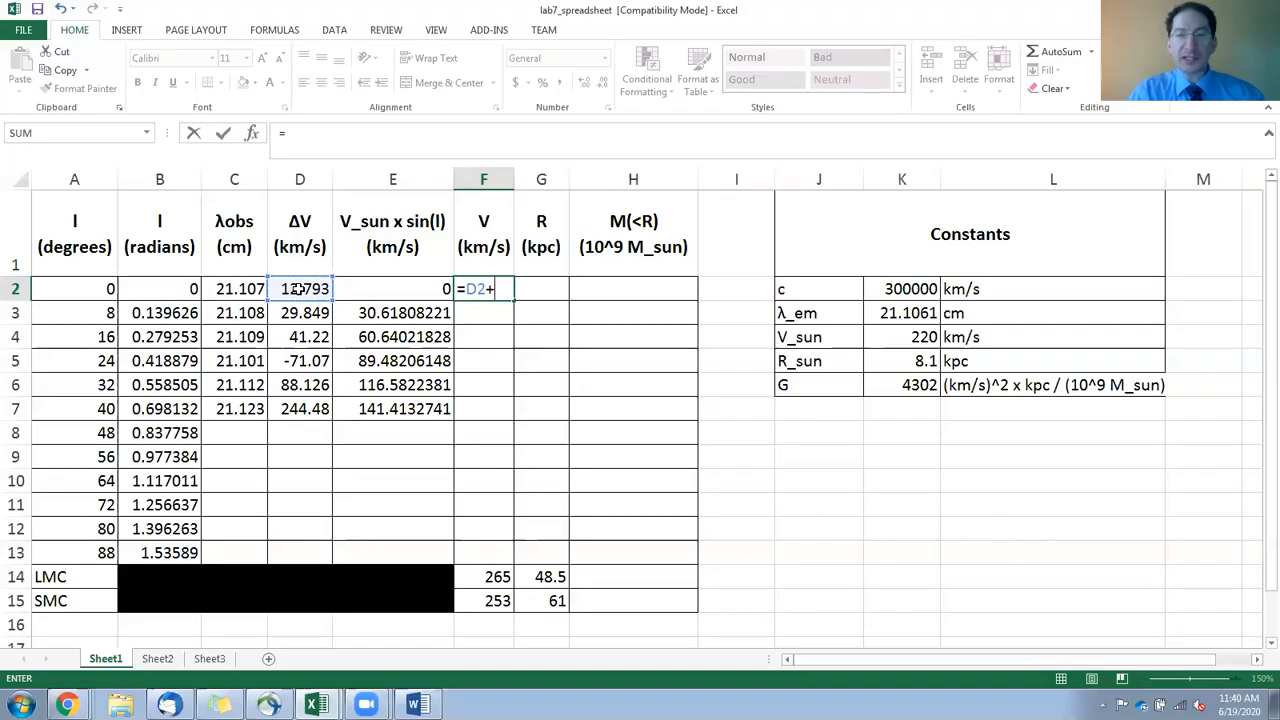
left_click(392, 288)
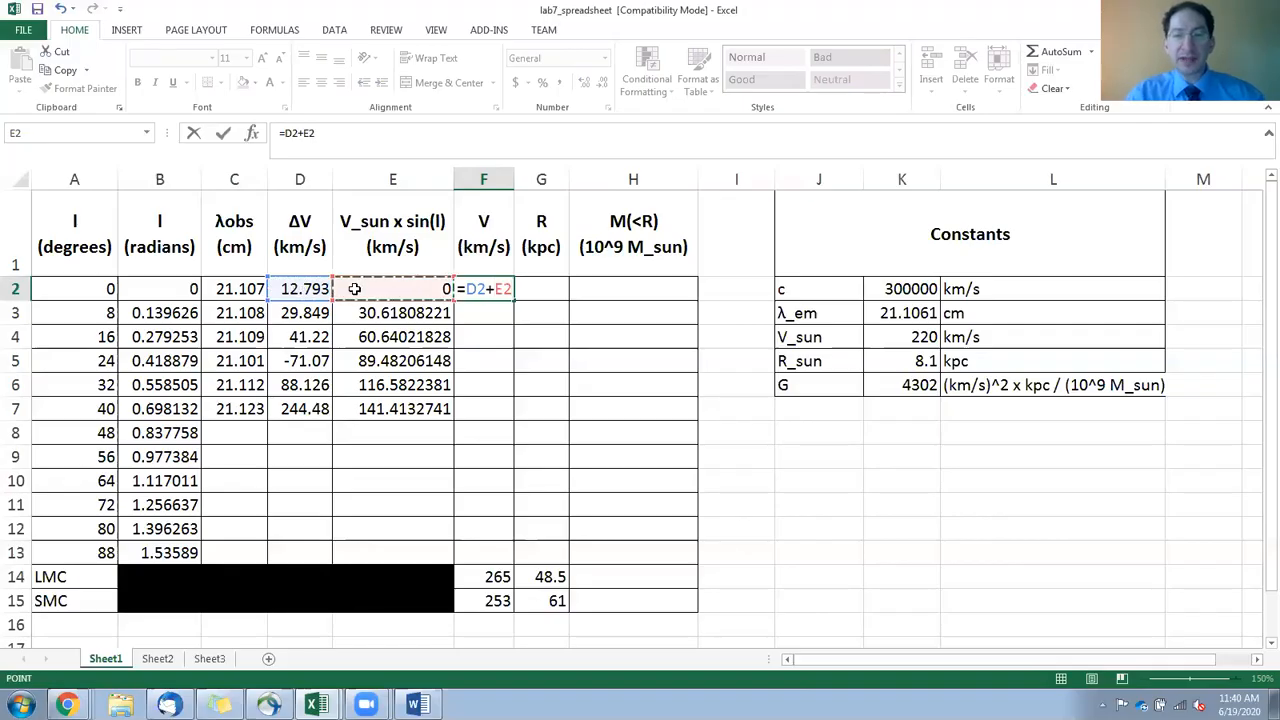
key("Return")
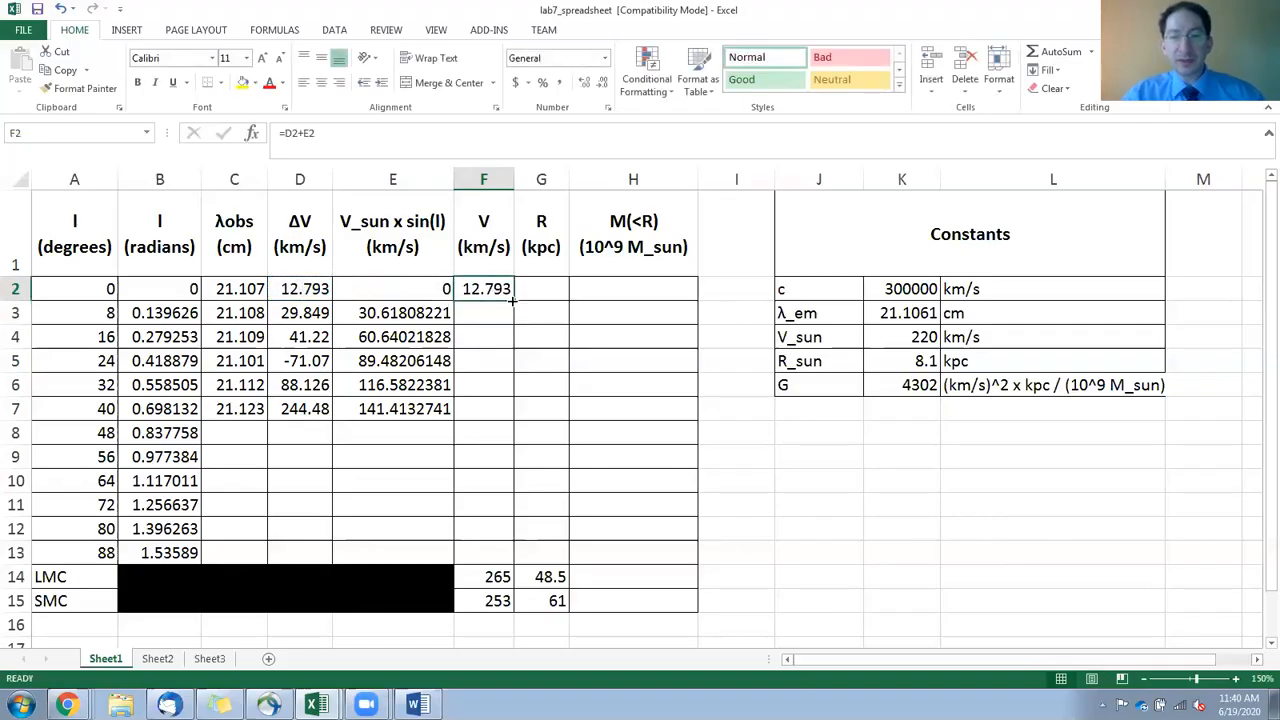
left_click_drag(484, 288, 484, 408)
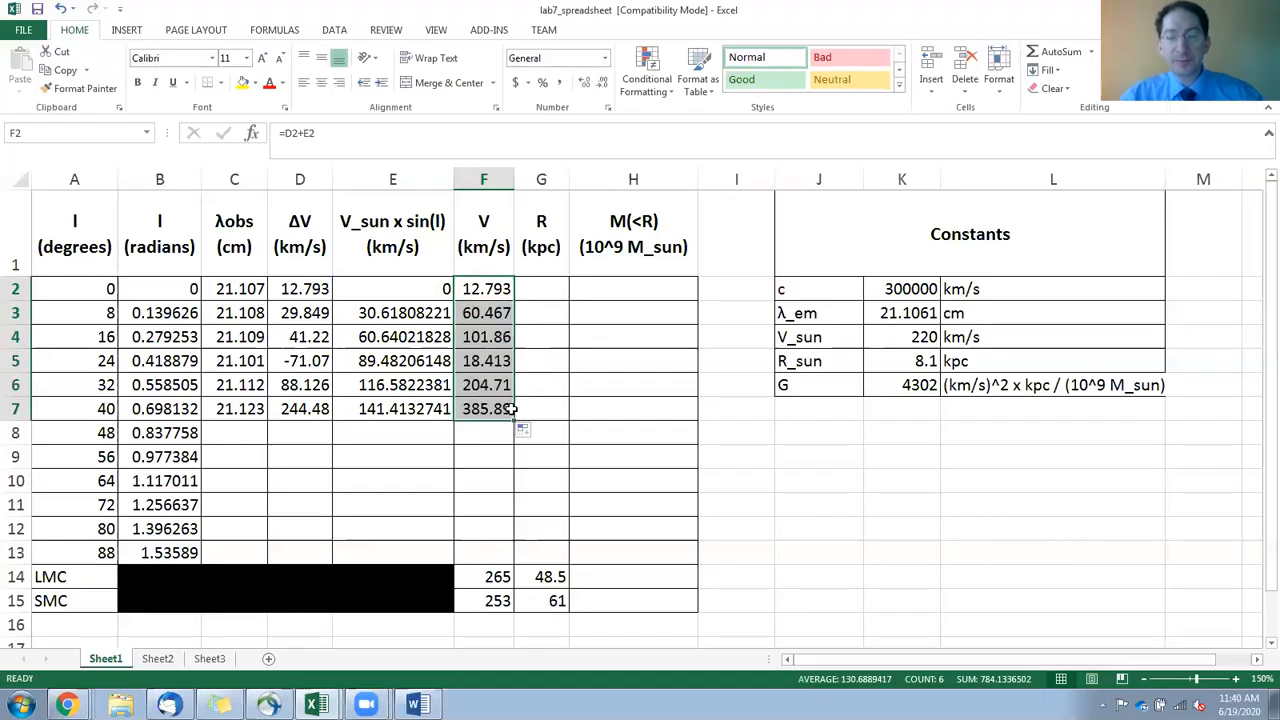
left_click(540, 288)
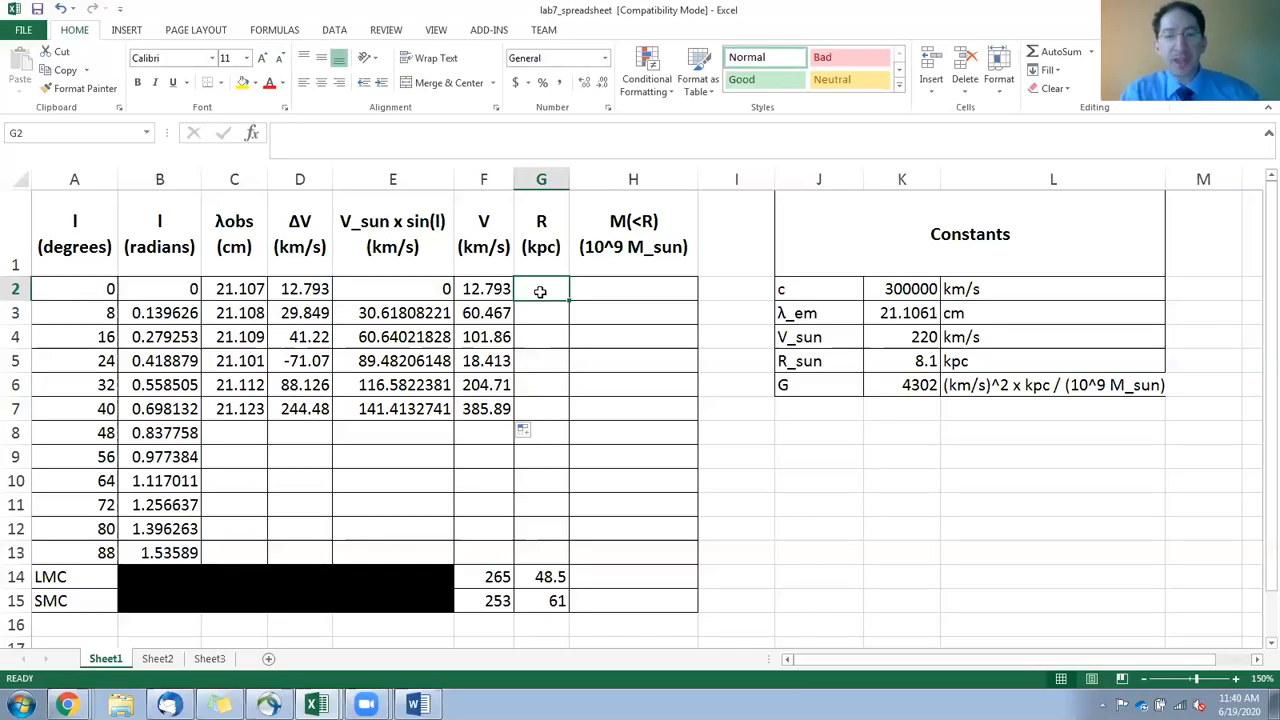
Enter =8.1*SIN(B2) in G2 and fill the radius down through G7.
type("=")
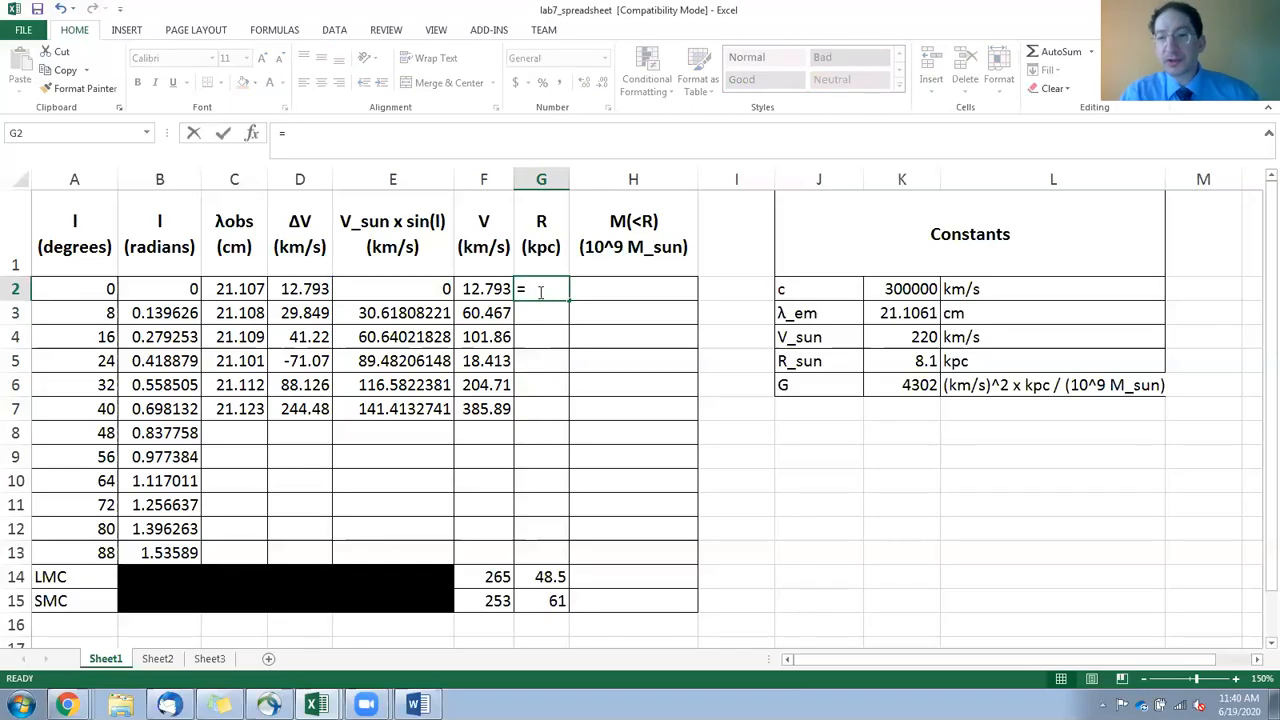
mouse_move(912, 364)
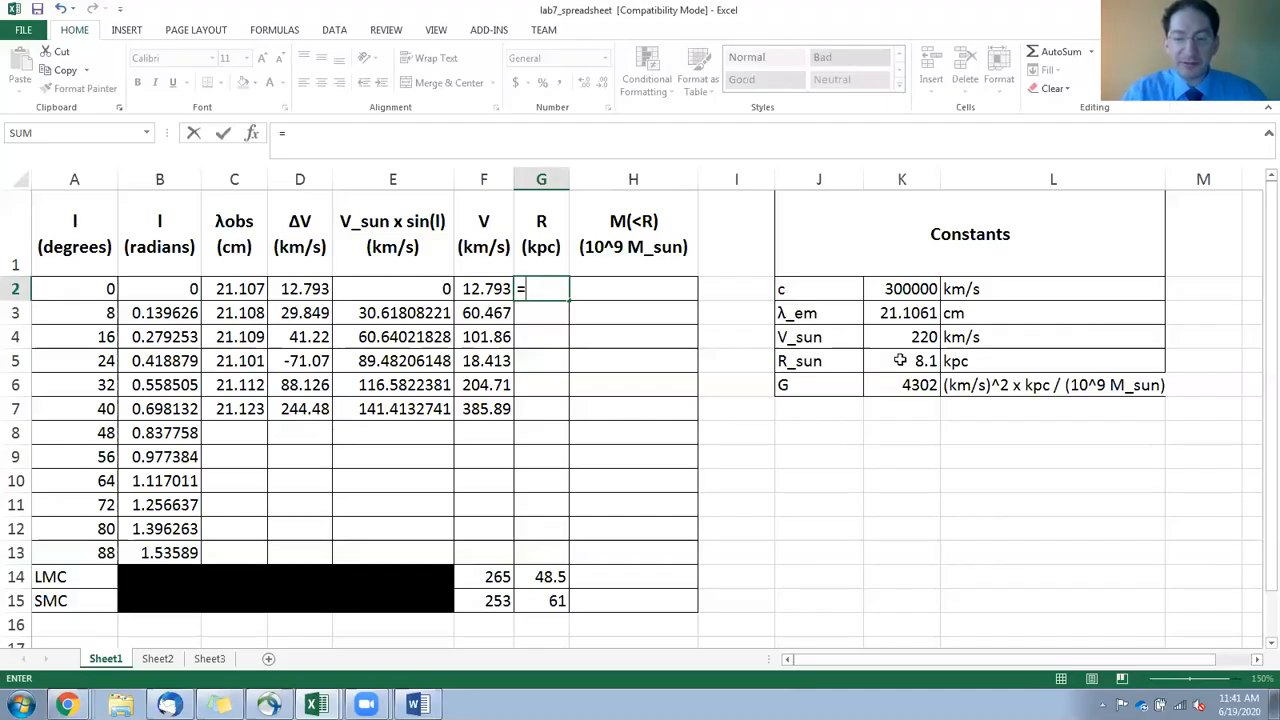
type("8.1*sin(B2")
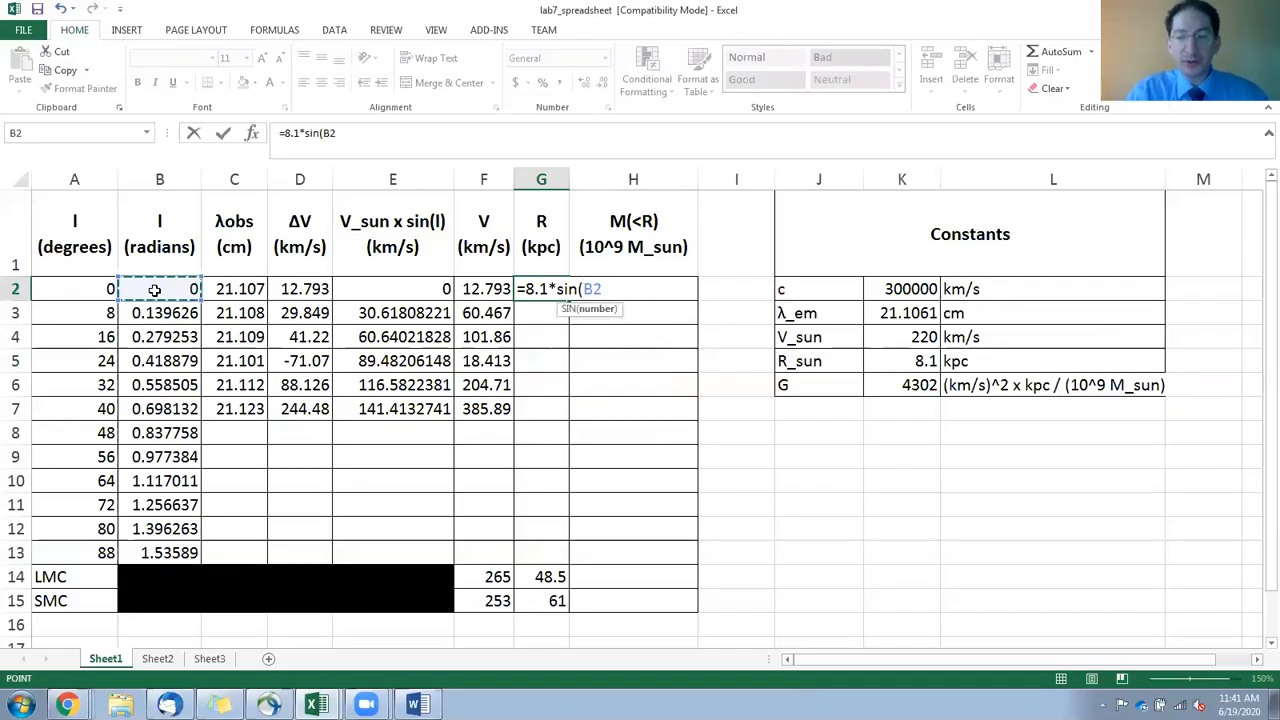
key("Escape")
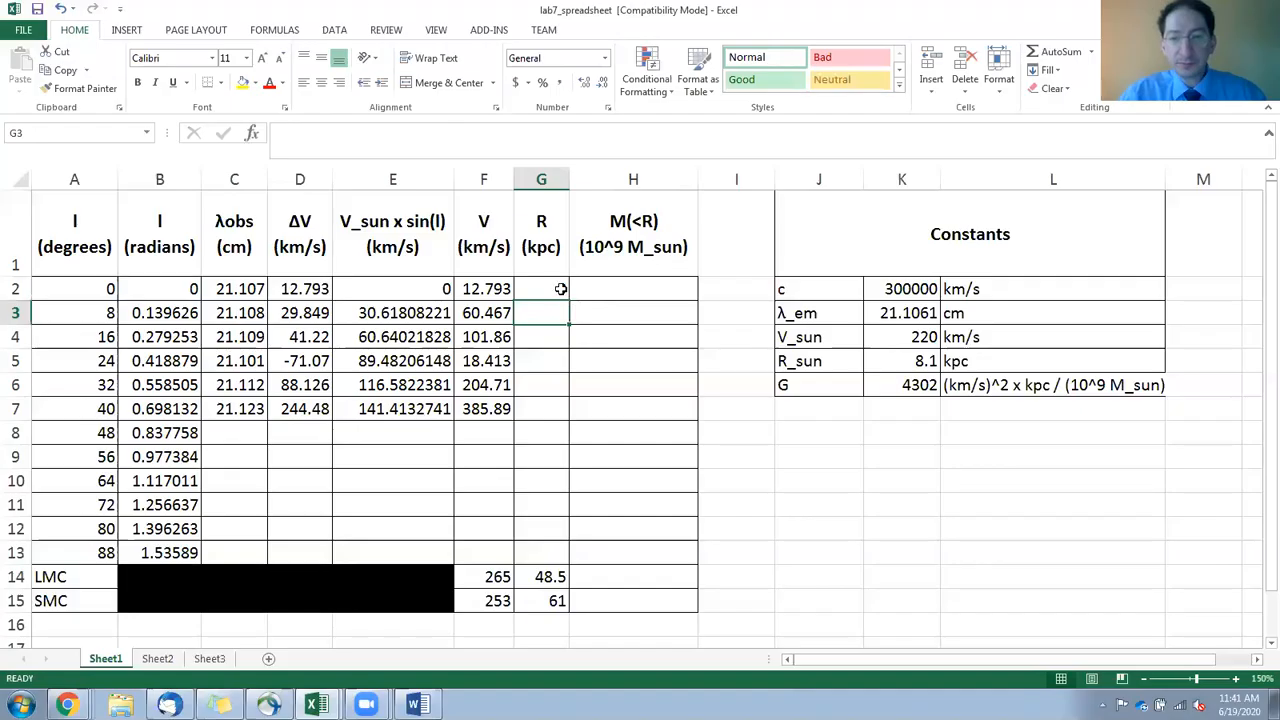
left_click_drag(540, 288, 540, 384)
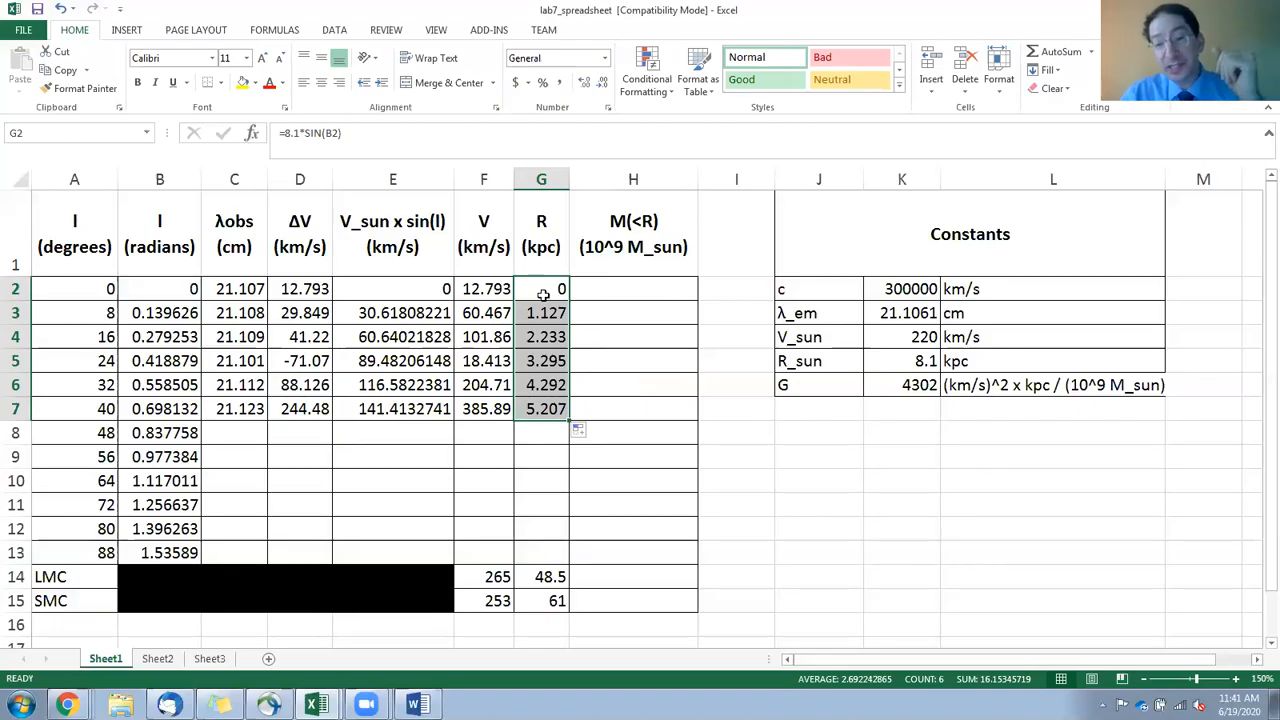
Enter =F2^2*G2/4302 in H2 for the enclosed mass.
left_click(632, 288)
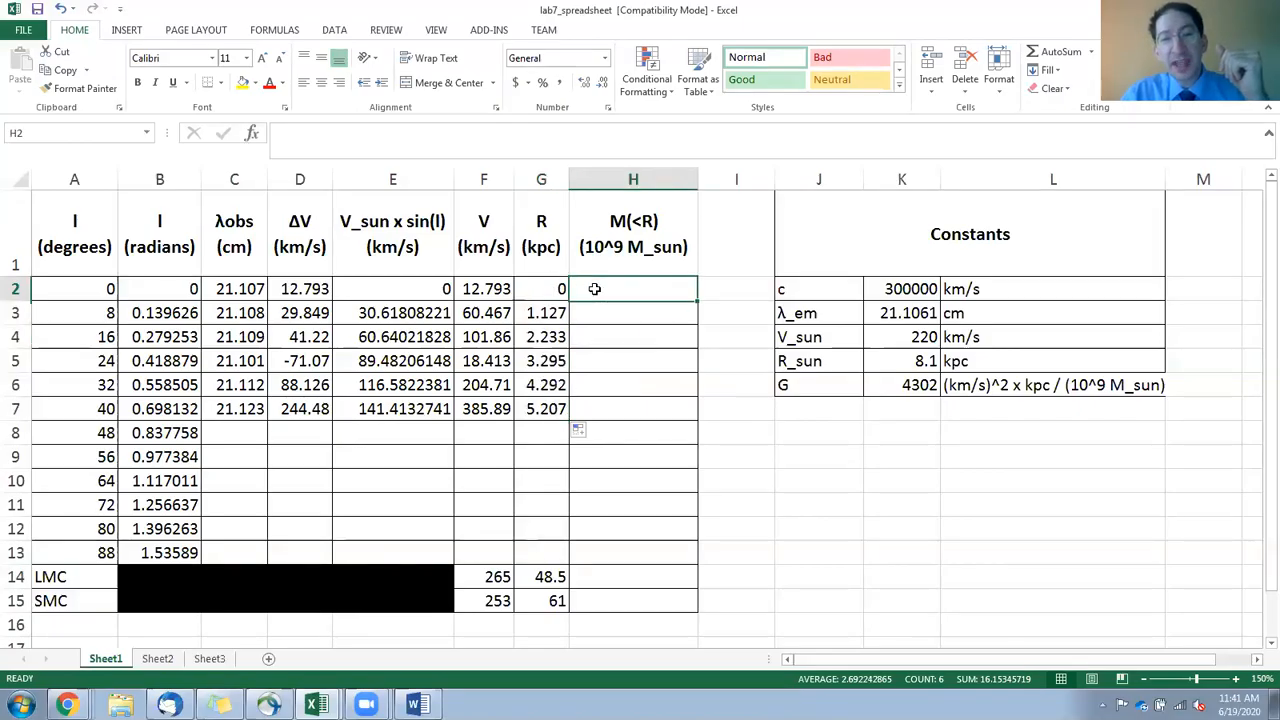
type("=")
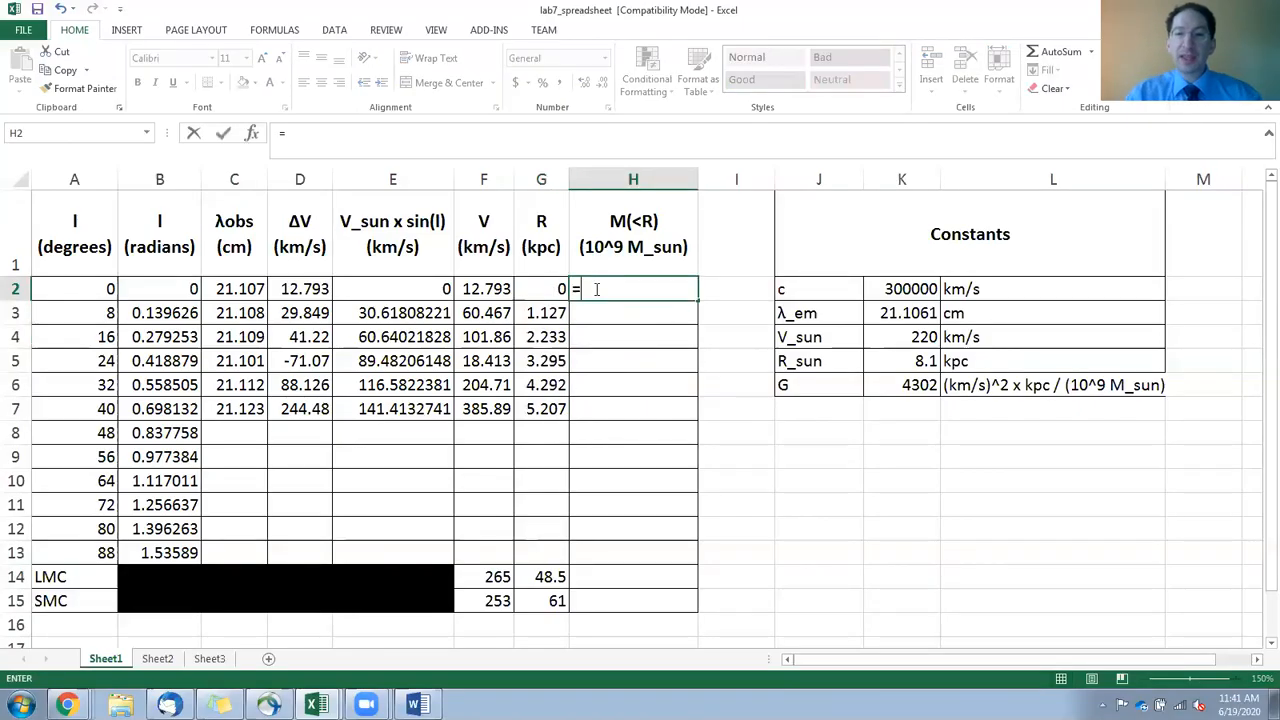
left_click(484, 288)
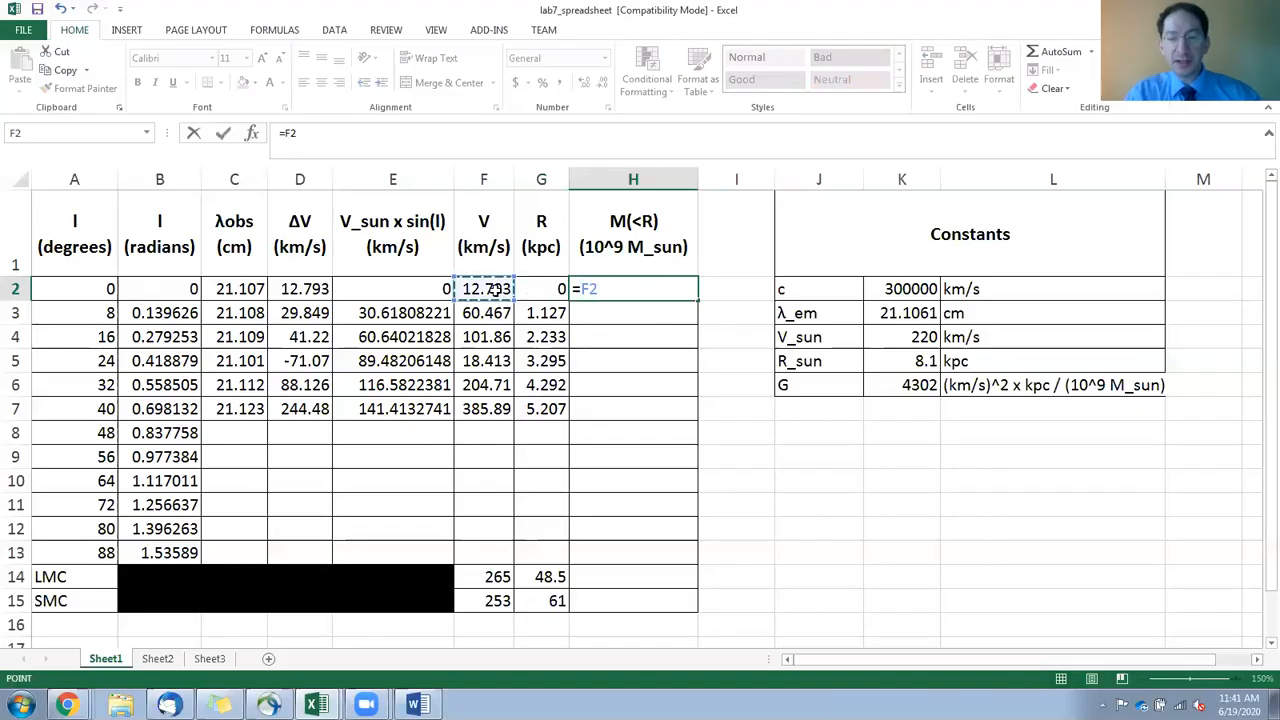
type("^2")
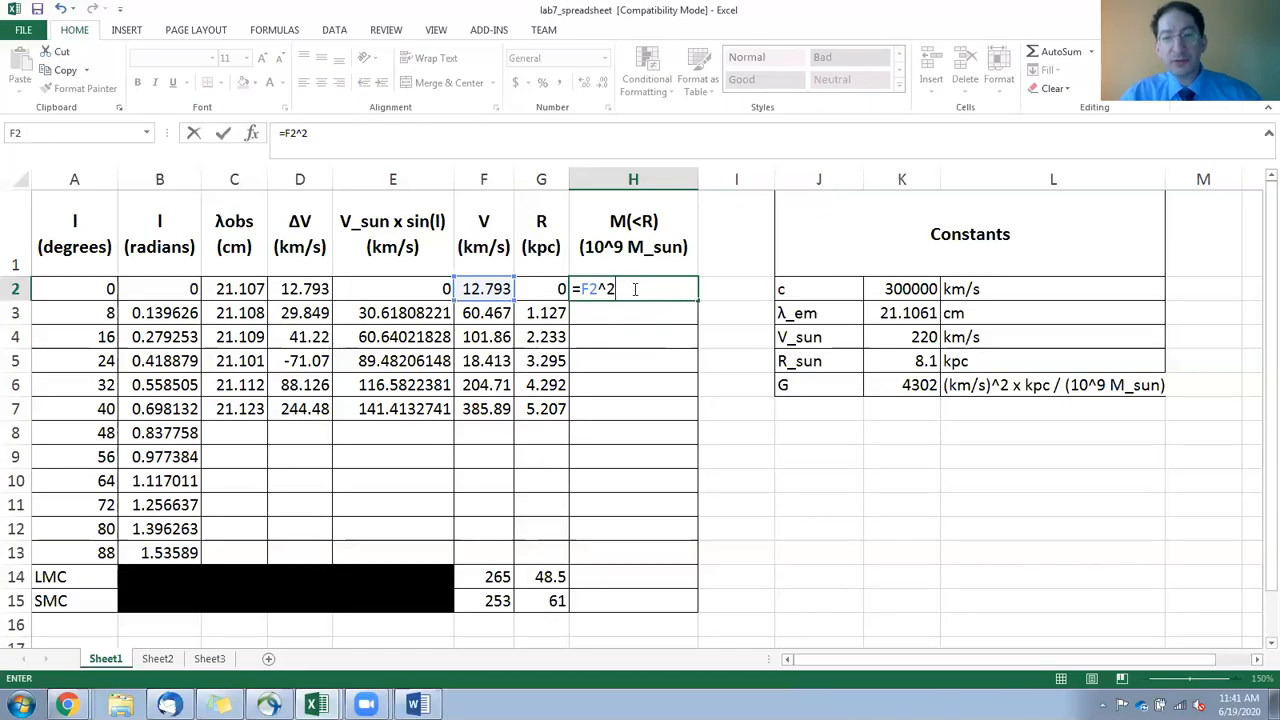
type("*")
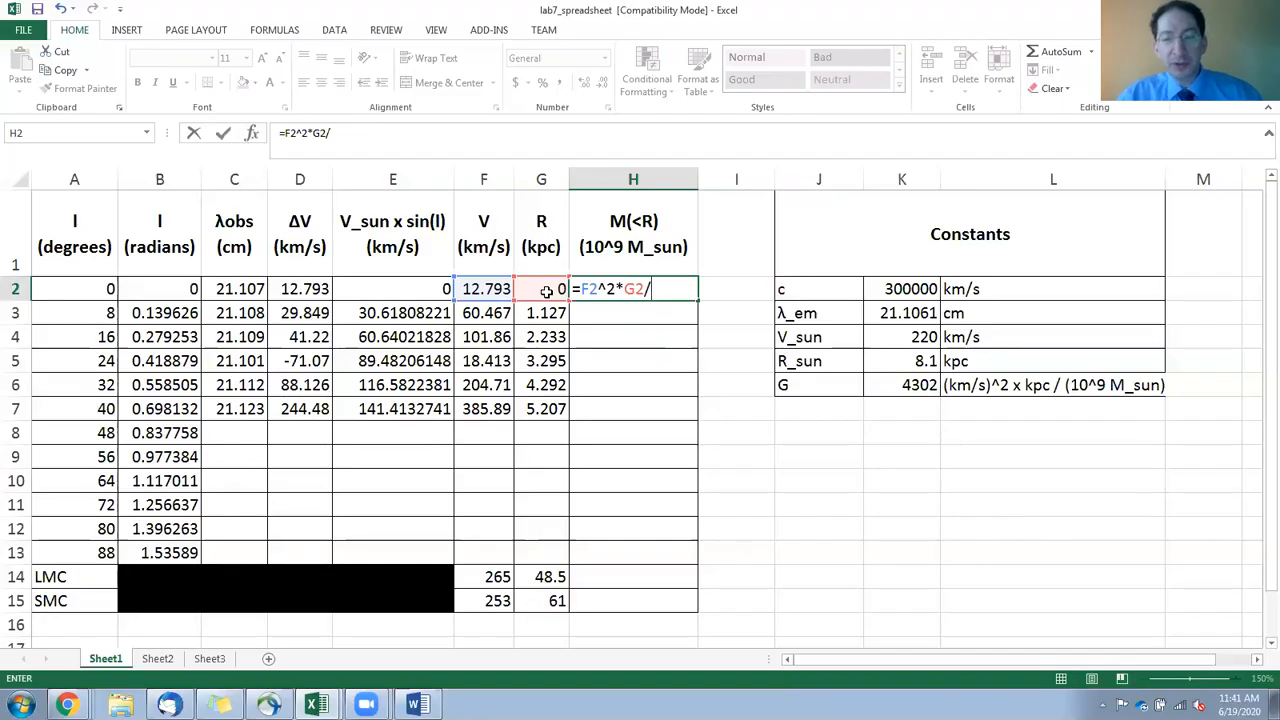
mouse_move(904, 388)
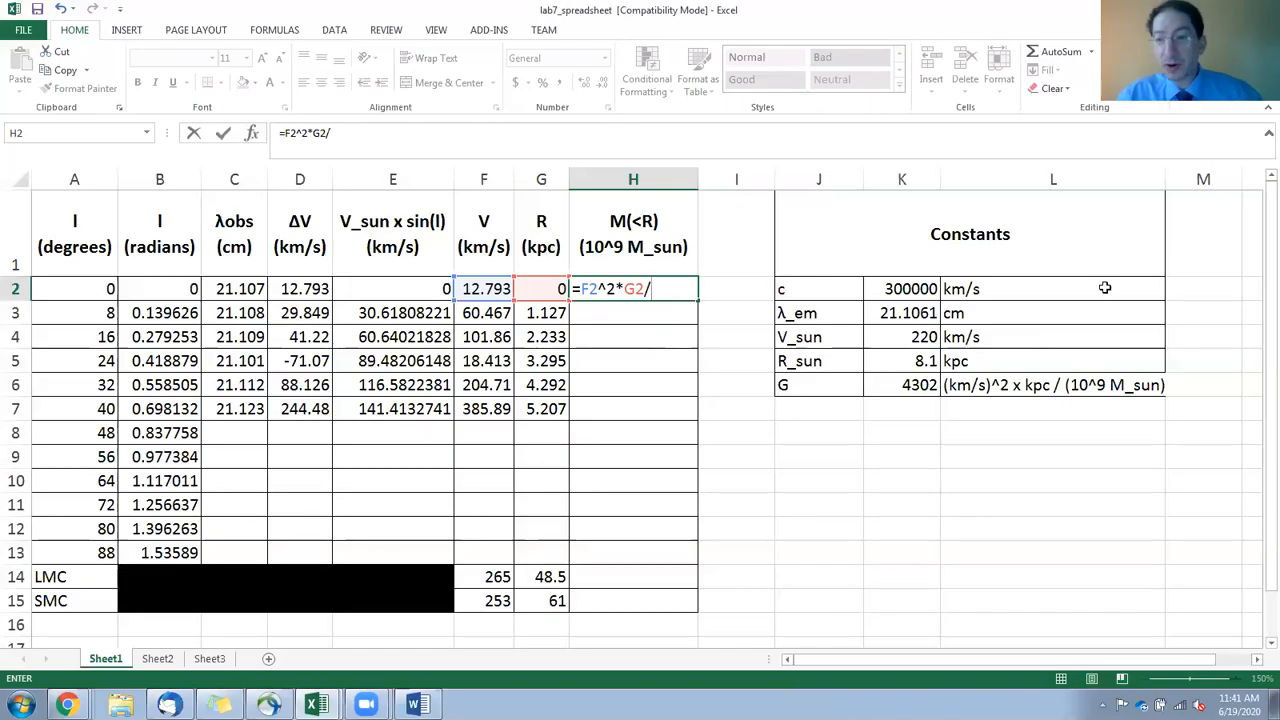
mouse_move(1132, 384)
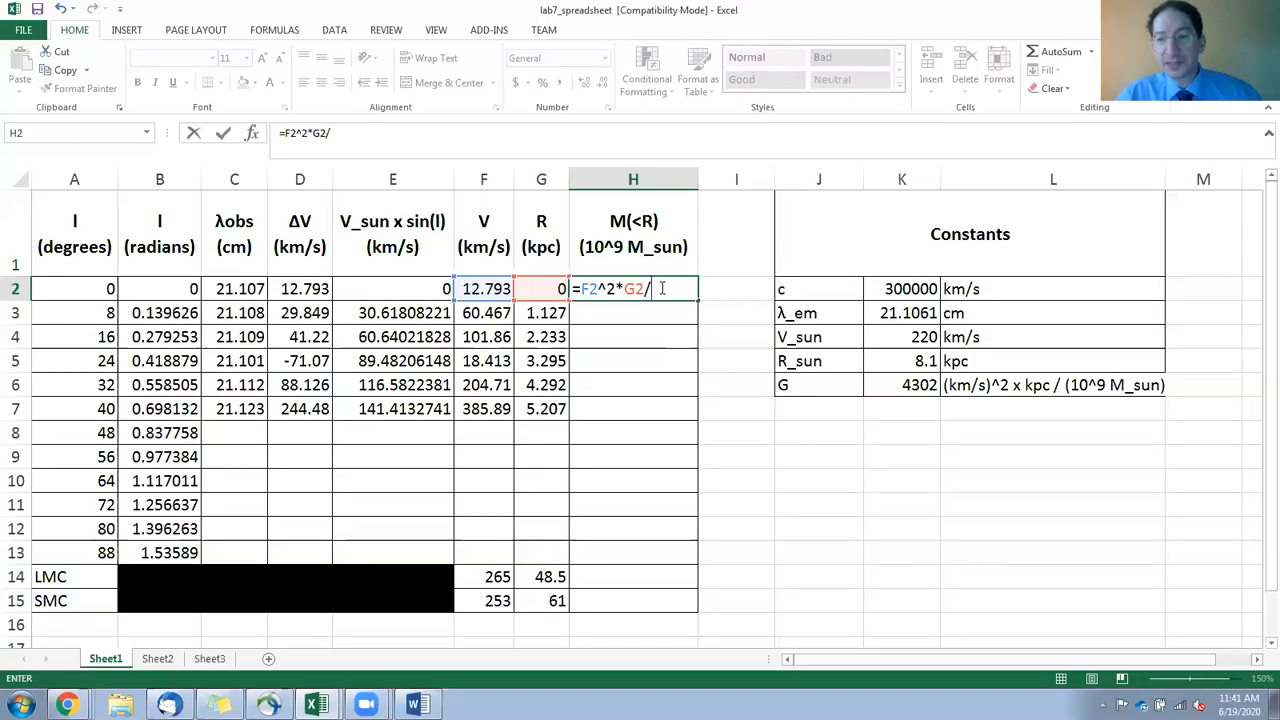
type("43")
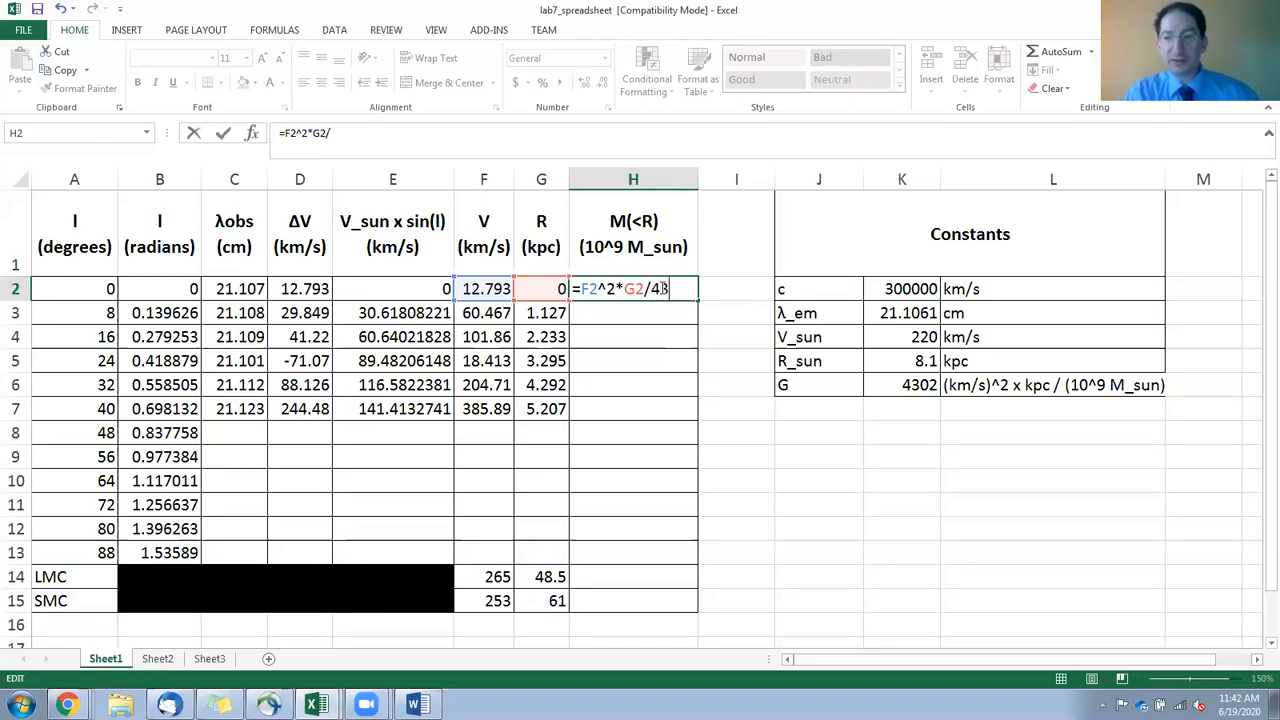
key("Return")
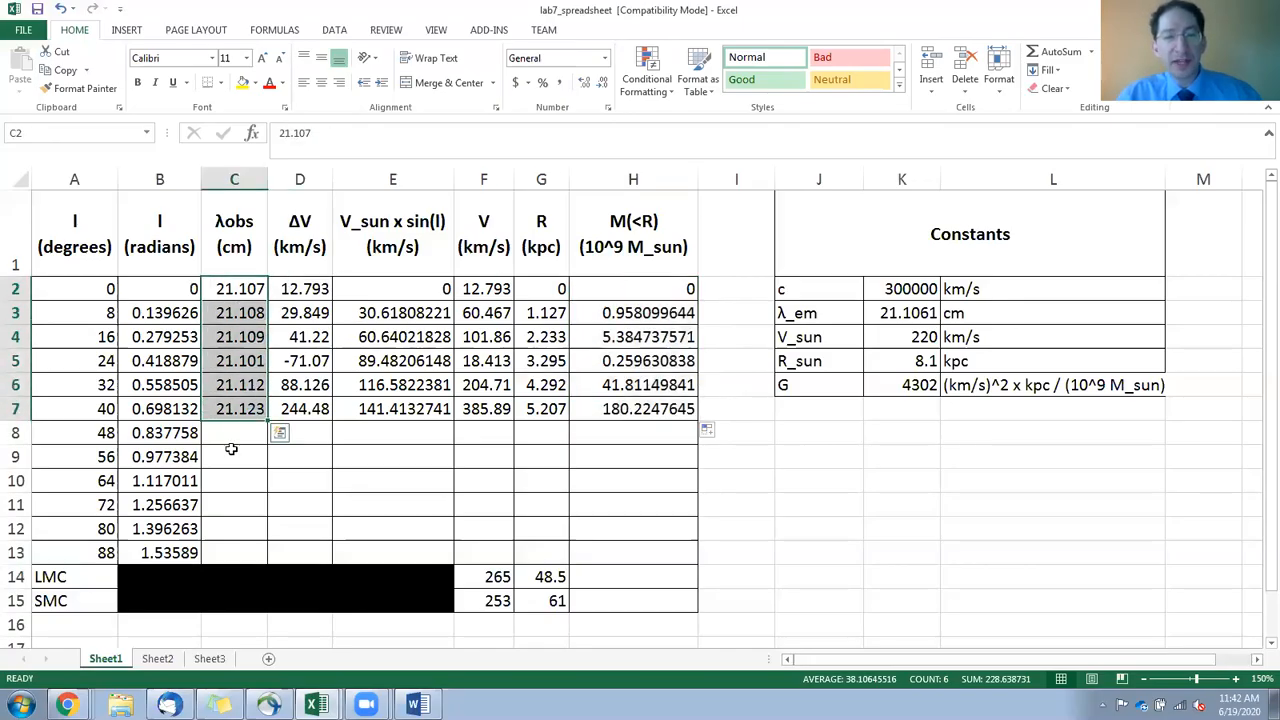
mouse_move(668, 552)
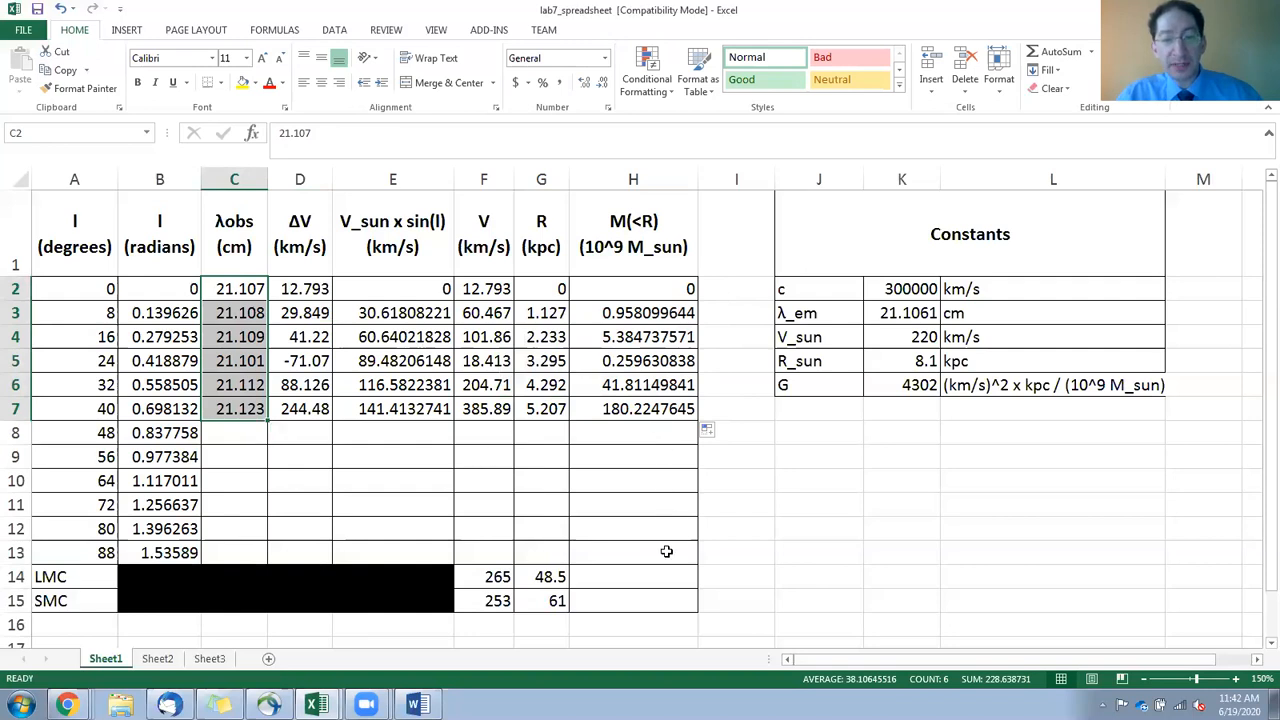